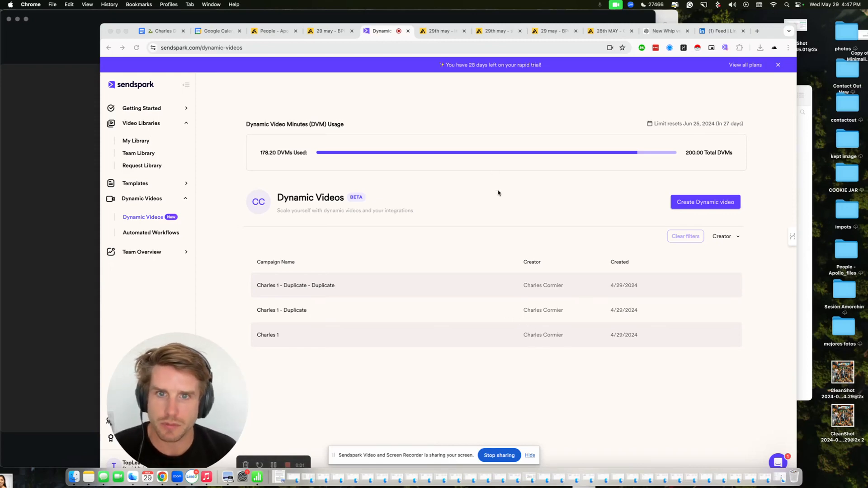
Open a scheduled email in the BPO ai video outreach sequence and select its Sendspark video link address for editing
{"action": "left_click", "coordinate": [439, 31]}
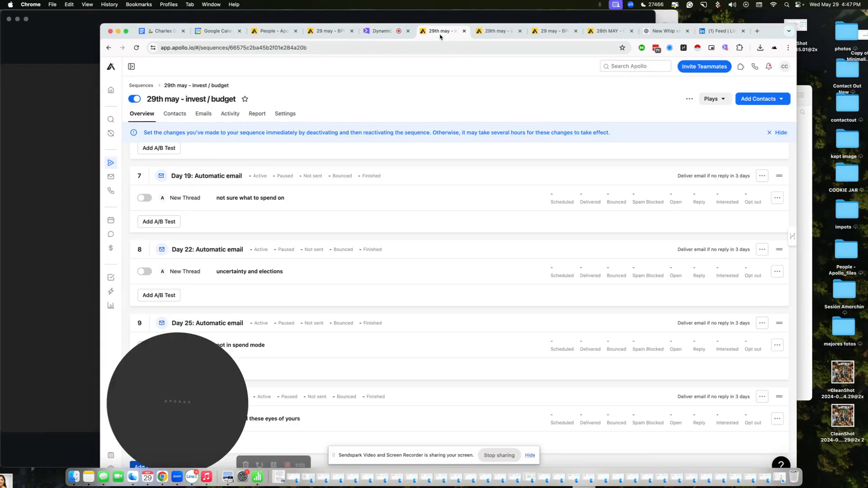
{"action": "left_click", "coordinate": [325, 31]}
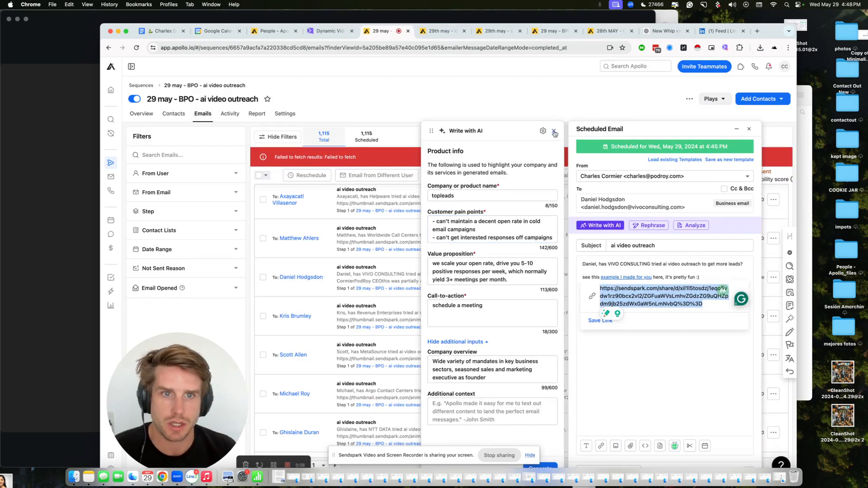
{"action": "left_click", "coordinate": [553, 133]}
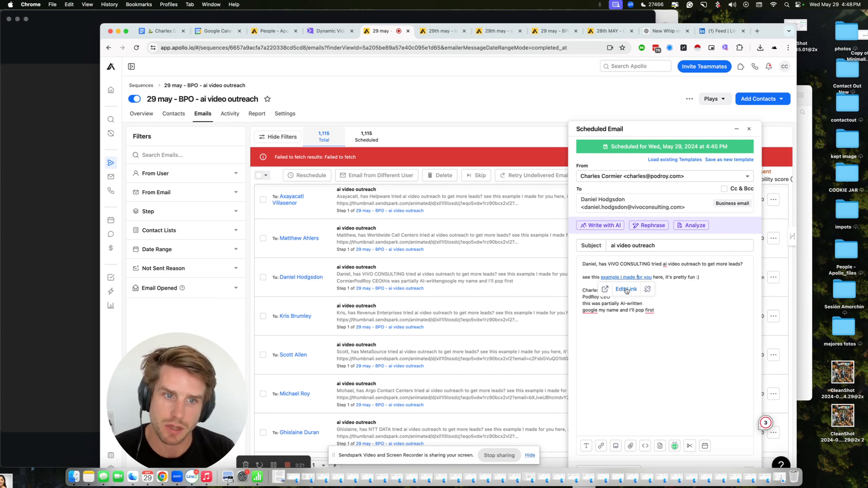
{"action": "left_click", "coordinate": [626, 289]}
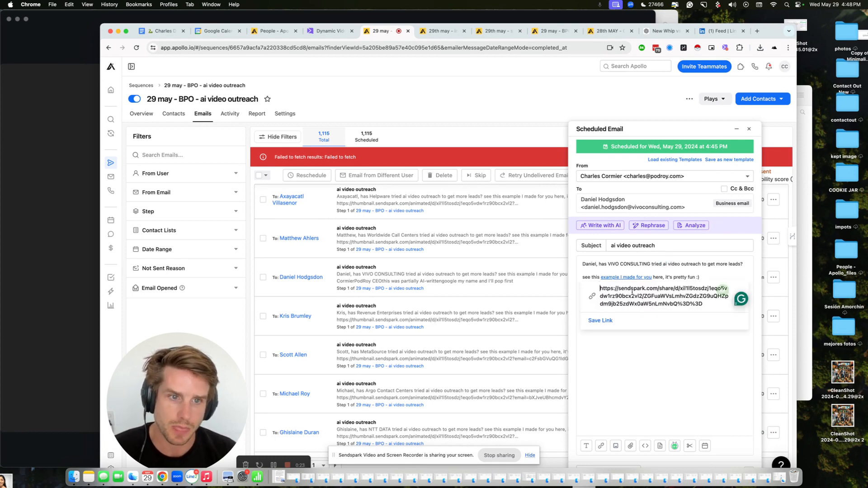
{"action": "double_click", "coordinate": [662, 297]}
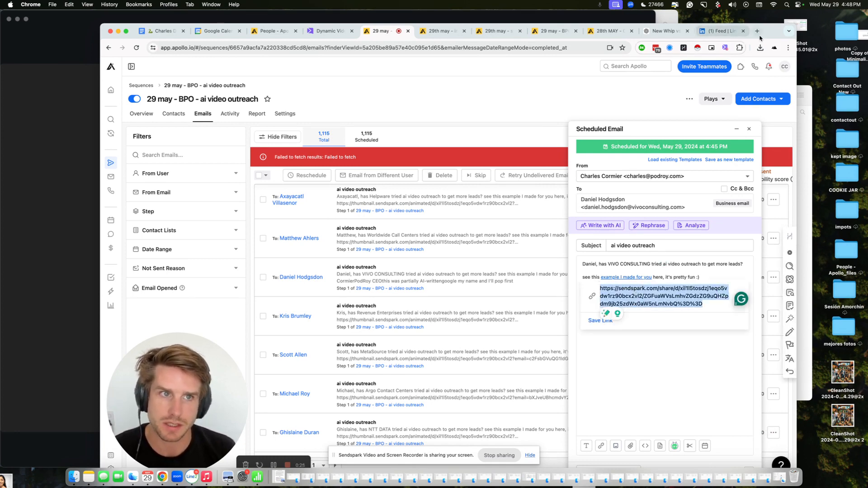
Preview Daniel's VIVO CONSULTING Sendspark share page and June booking calendar, then return to the Apollo Emails list
{"action": "left_click", "coordinate": [756, 31]}
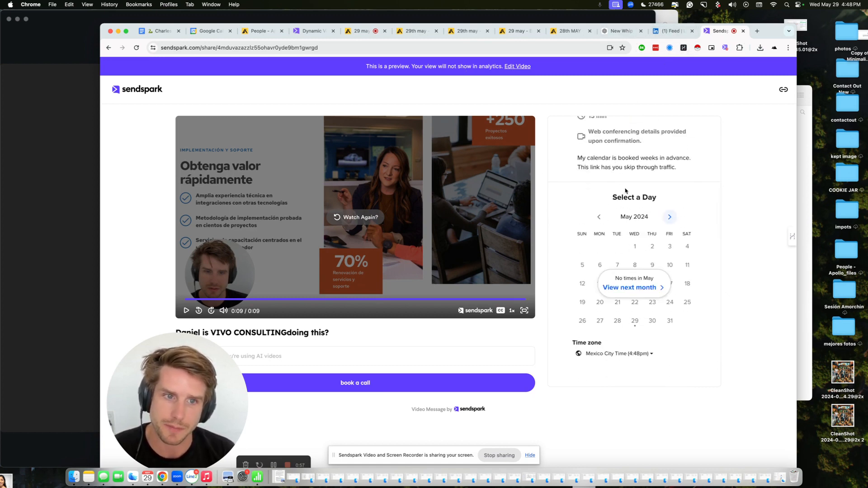
{"action": "left_click", "coordinate": [669, 216]}
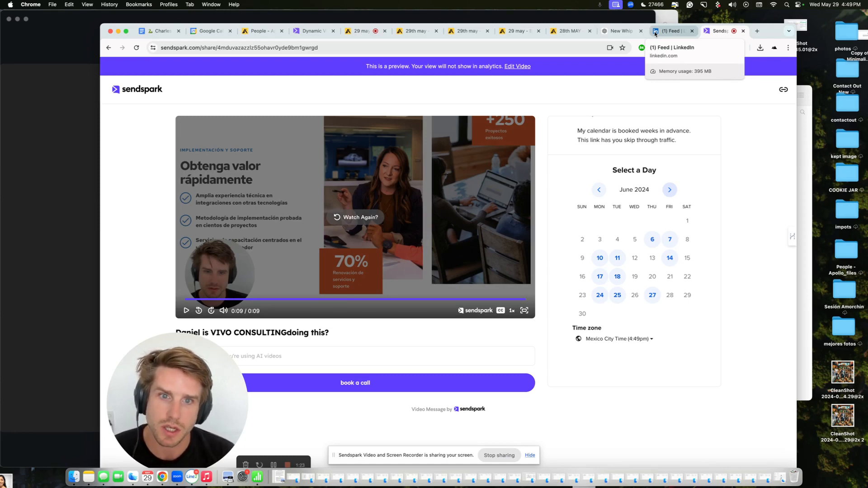
{"action": "mouse_move", "coordinate": [437, 168]}
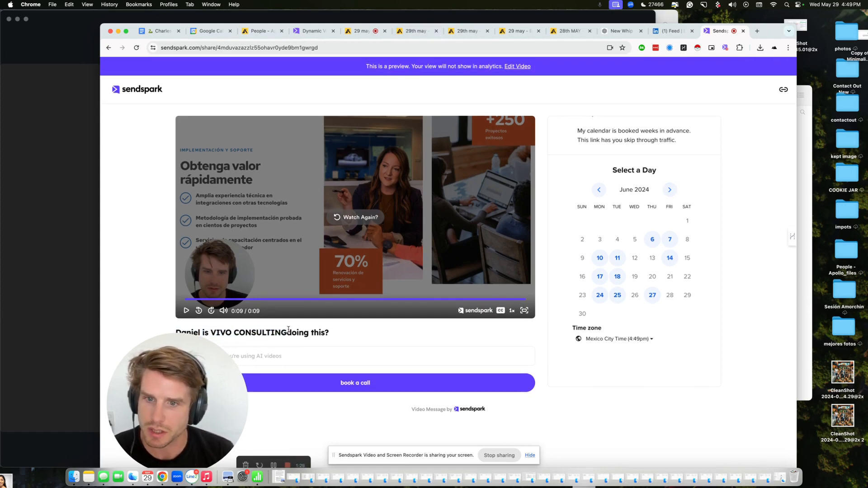
{"action": "double_click", "coordinate": [271, 332]}
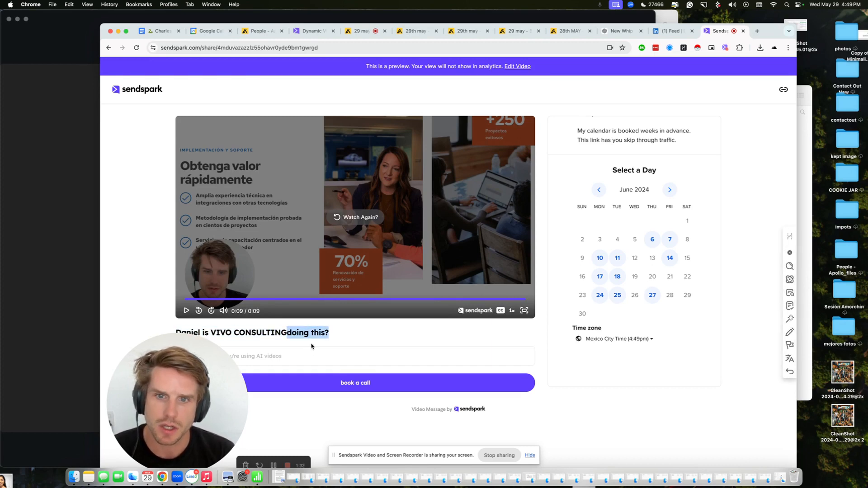
{"action": "left_click", "coordinate": [415, 31]}
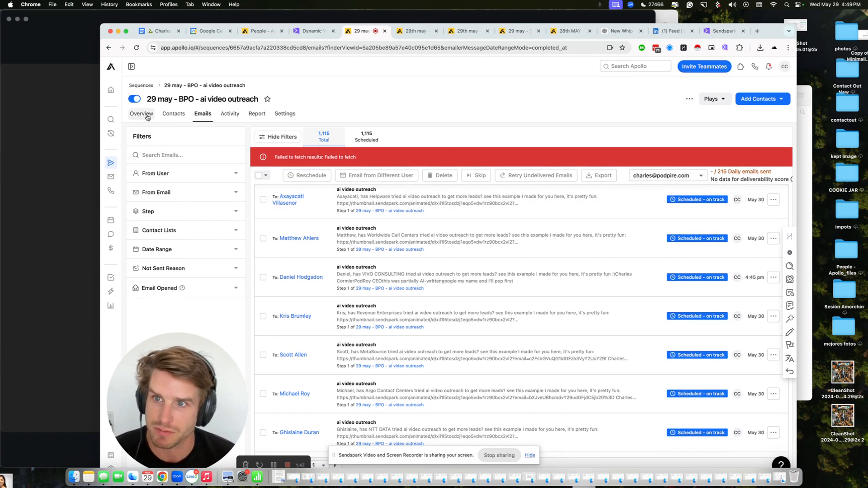
Show the Contact CSV Import saved people list with all 1,115 contacts selected
{"action": "left_click", "coordinate": [142, 114]}
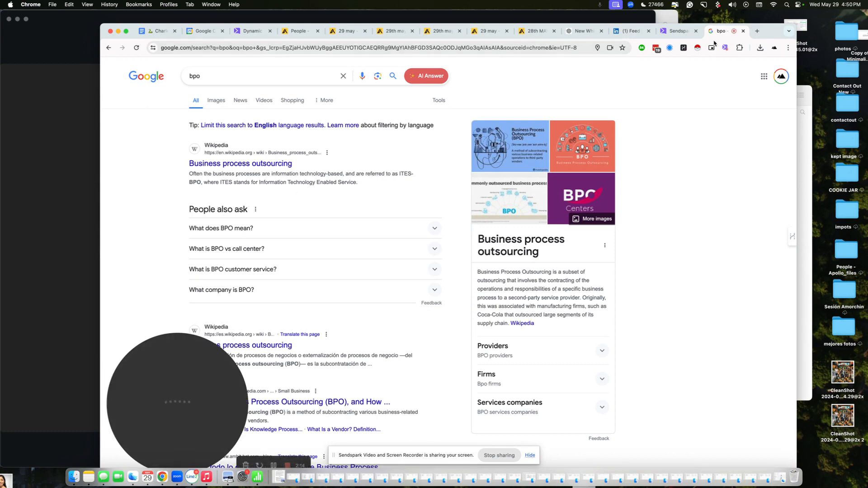
{"action": "left_click", "coordinate": [302, 31]}
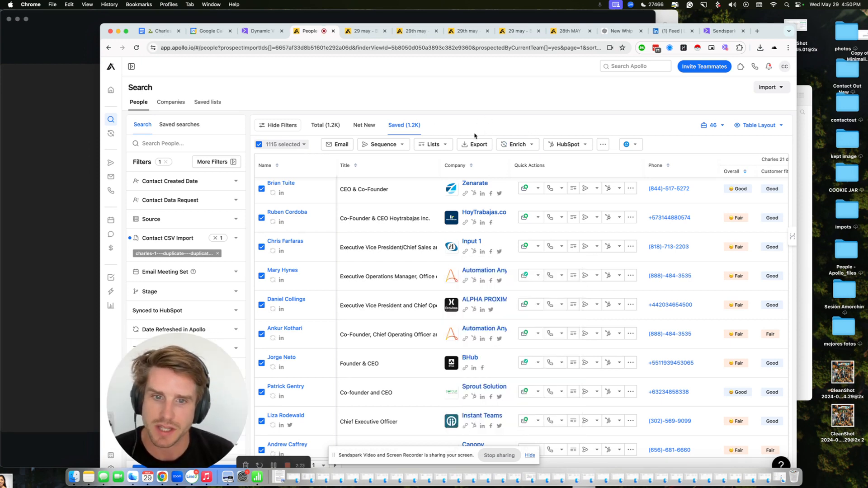
{"action": "mouse_move", "coordinate": [510, 90]}
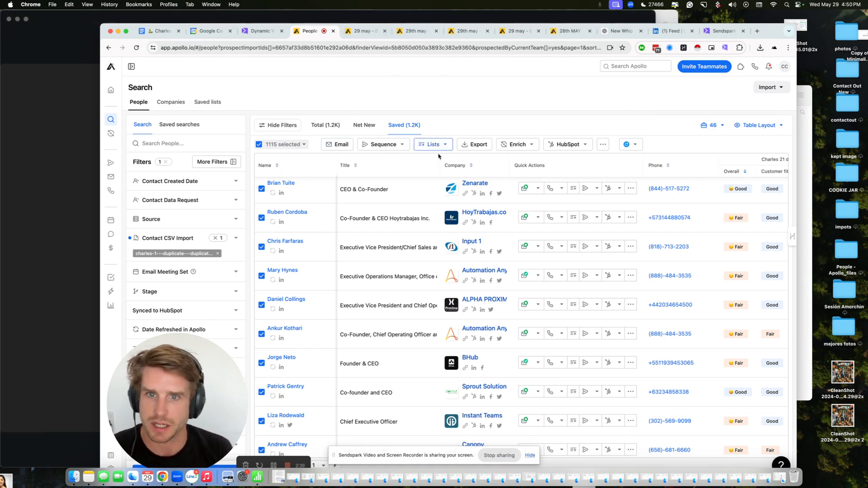
Export all emails of the 1,115 selected contacts to CSV and return to the Sendspark preview
{"action": "left_click", "coordinate": [474, 144]}
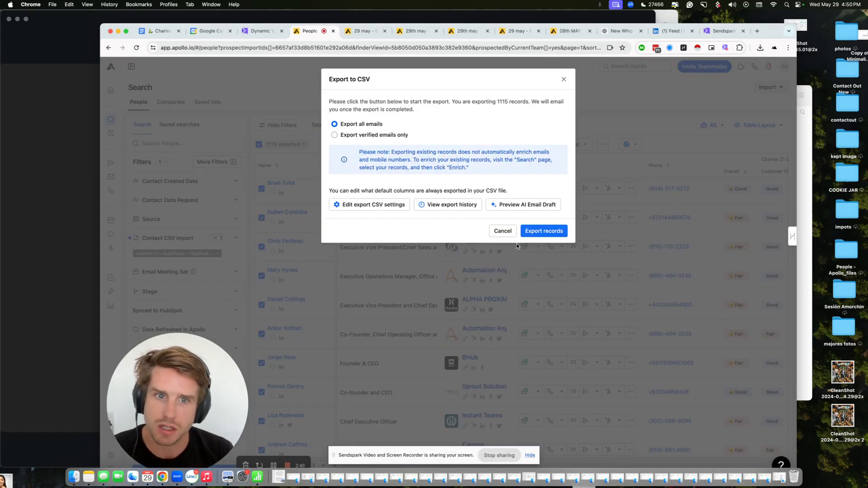
{"action": "left_click", "coordinate": [722, 31]}
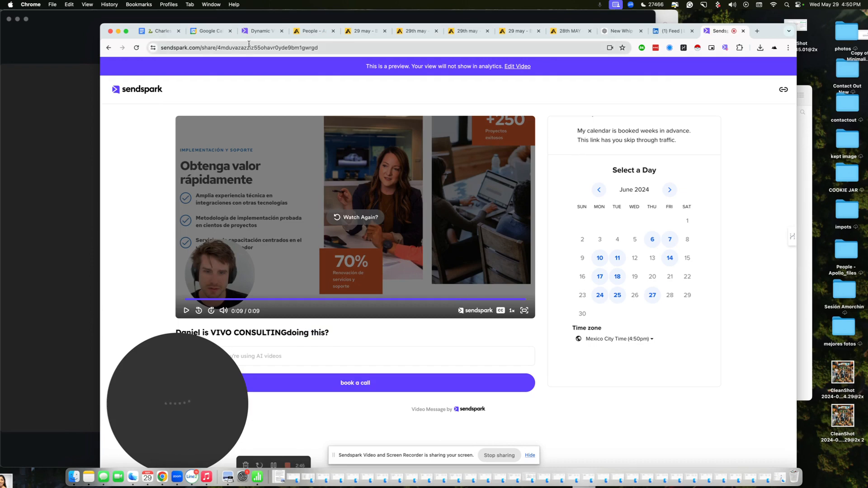
Create a new Sendspark dynamic video campaign named 'test'
{"action": "left_click", "coordinate": [675, 31]}
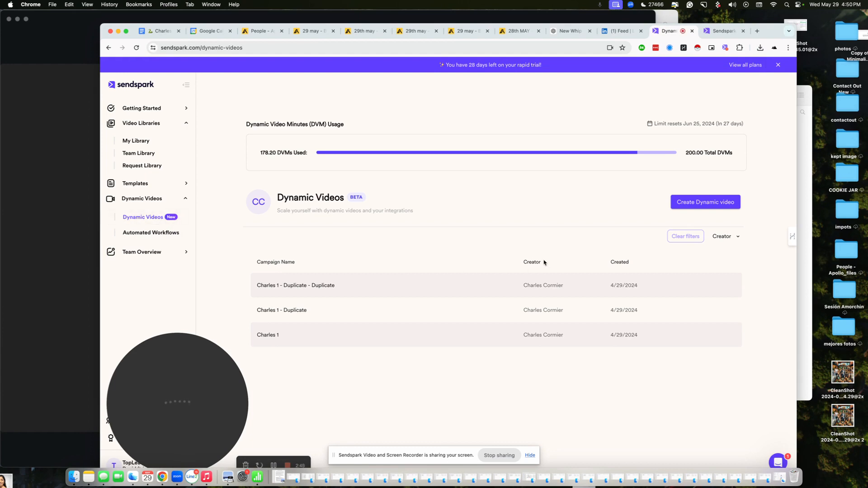
{"action": "left_click", "coordinate": [704, 201]}
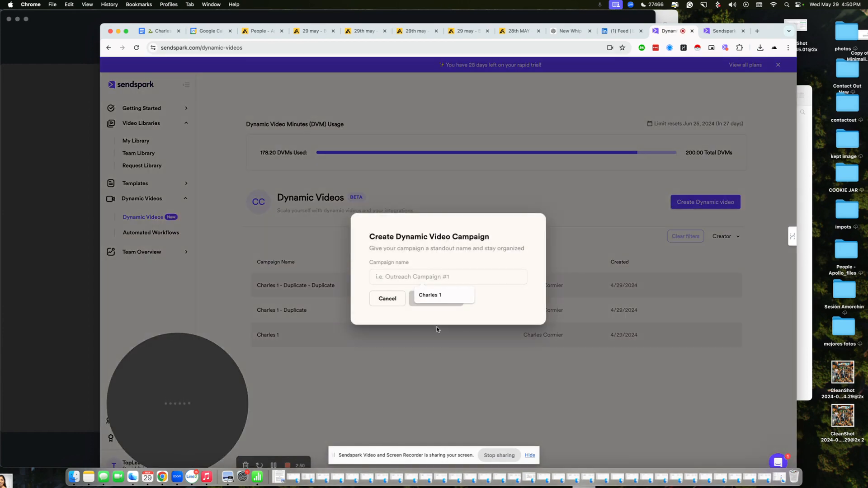
{"action": "left_click", "coordinate": [388, 299]}
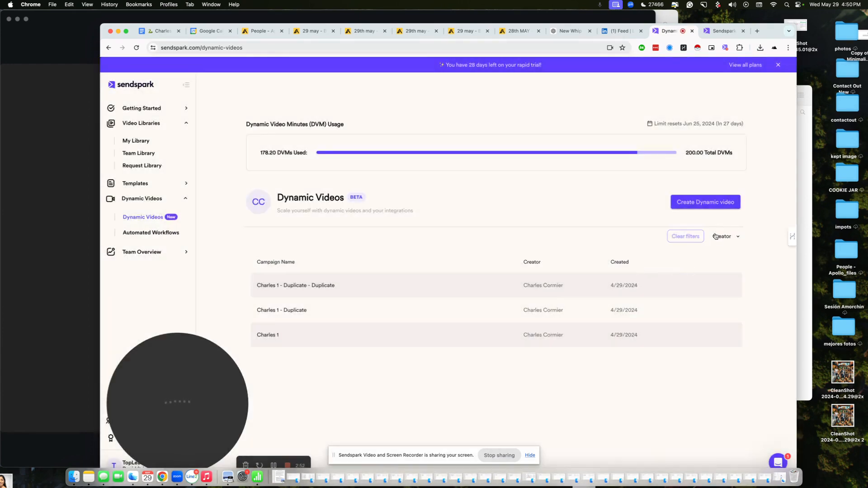
{"action": "type", "text": "te"}
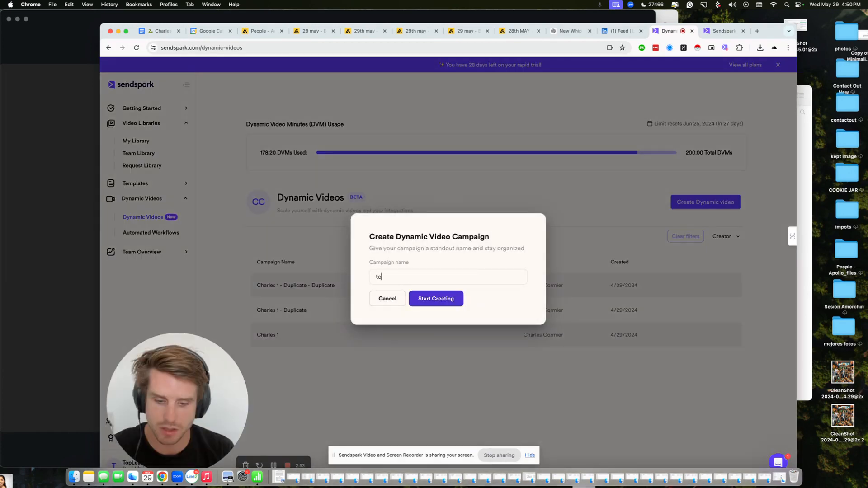
{"action": "left_click", "coordinate": [435, 299]}
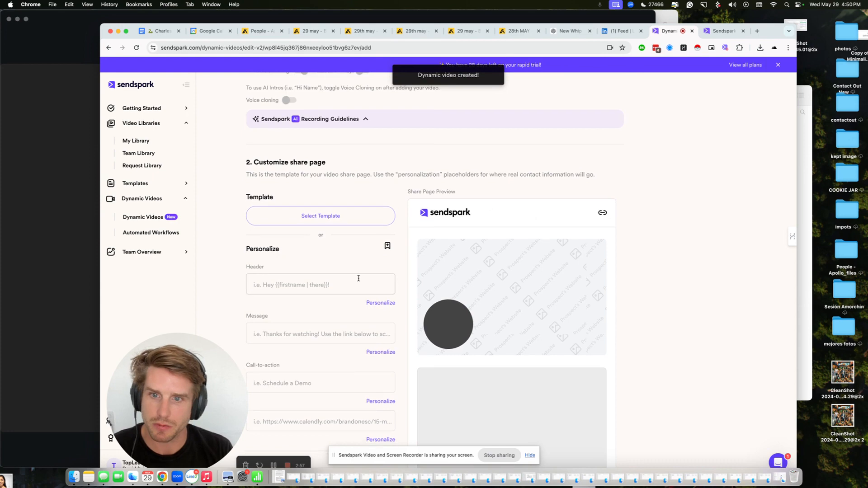
Fill the share page with the saved personalized header, message and Calendly booking call-to-action
{"action": "left_click", "coordinate": [320, 216]}
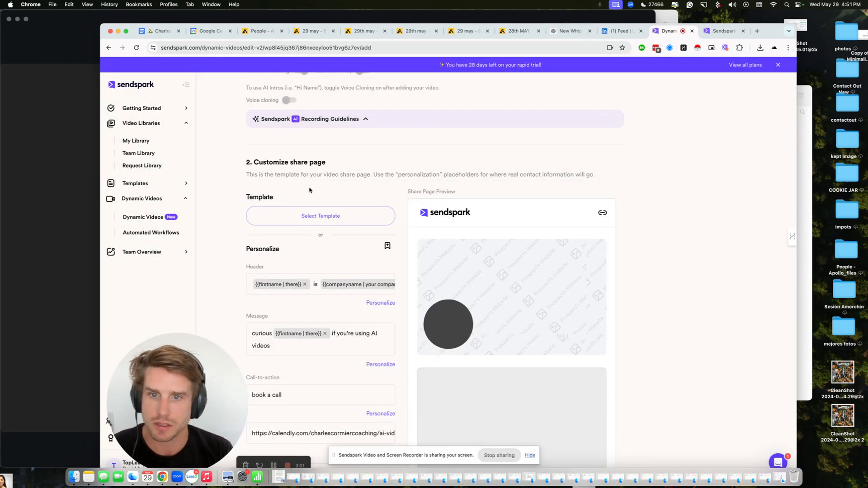
{"action": "scroll", "scroll_direction": "down", "scroll_amount": 3}
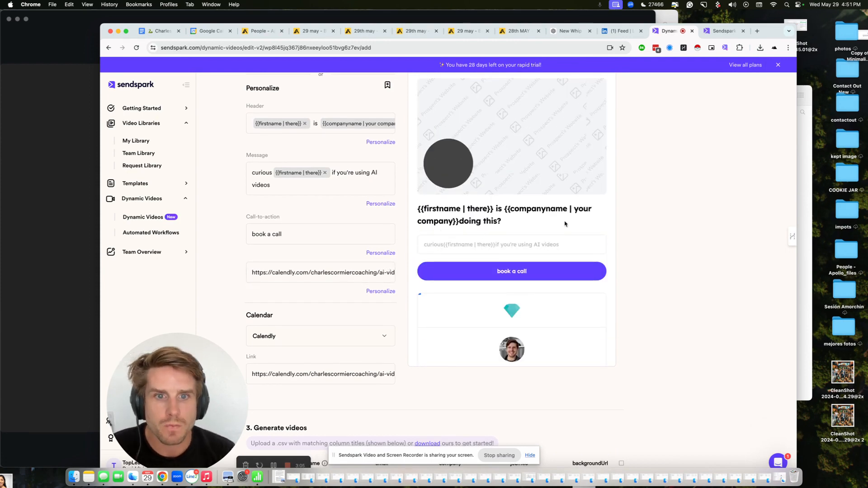
{"action": "scroll", "scroll_direction": "down", "scroll_amount": 3}
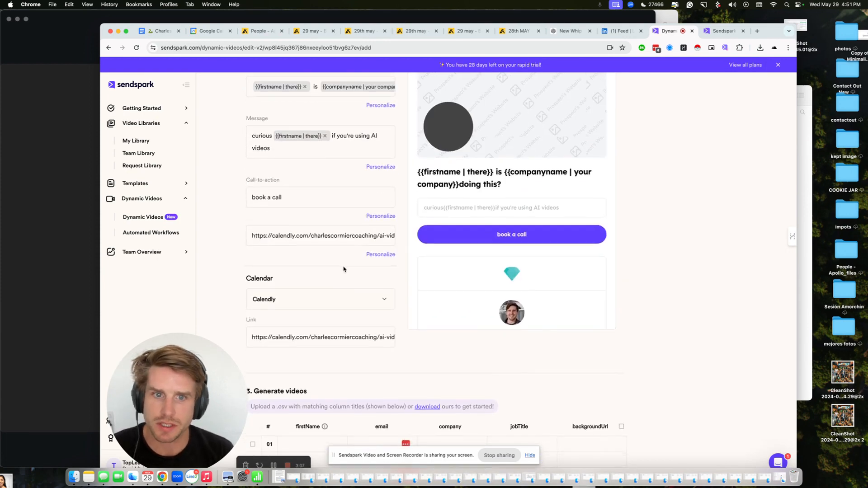
{"action": "scroll", "scroll_direction": "up", "scroll_amount": 3}
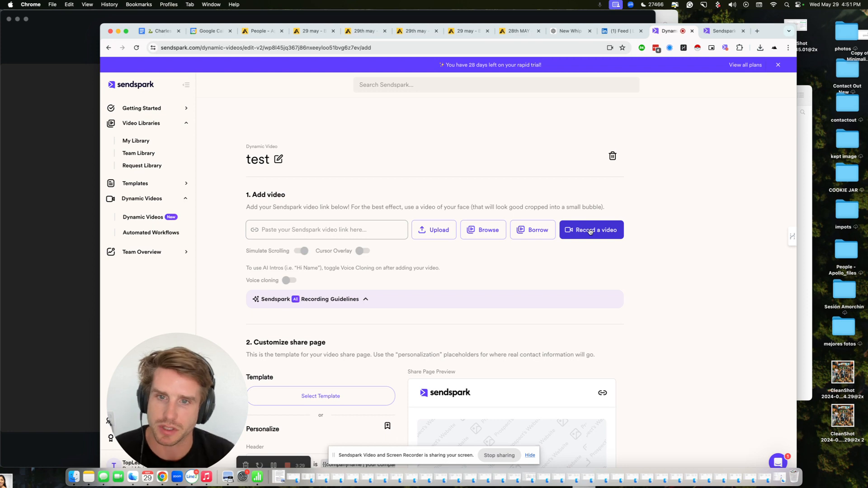
{"action": "mouse_move", "coordinate": [289, 280]}
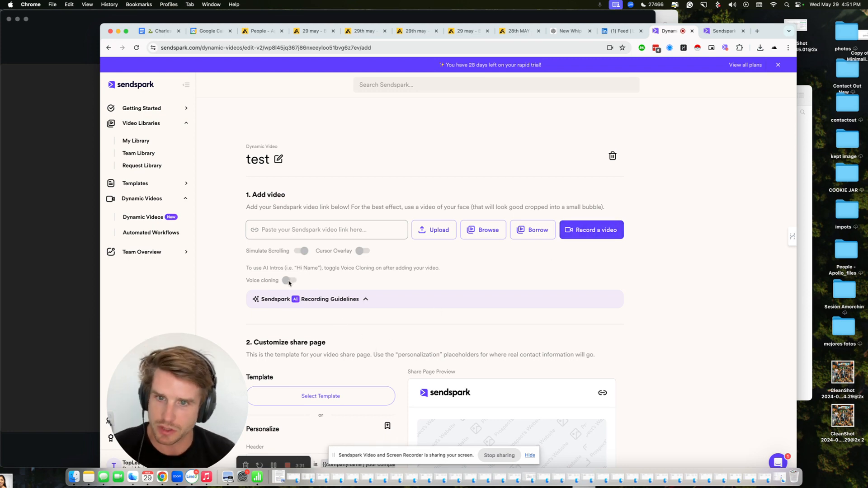
Attach a library video to the 'test' campaign and close the file browser window
{"action": "left_click", "coordinate": [481, 229]}
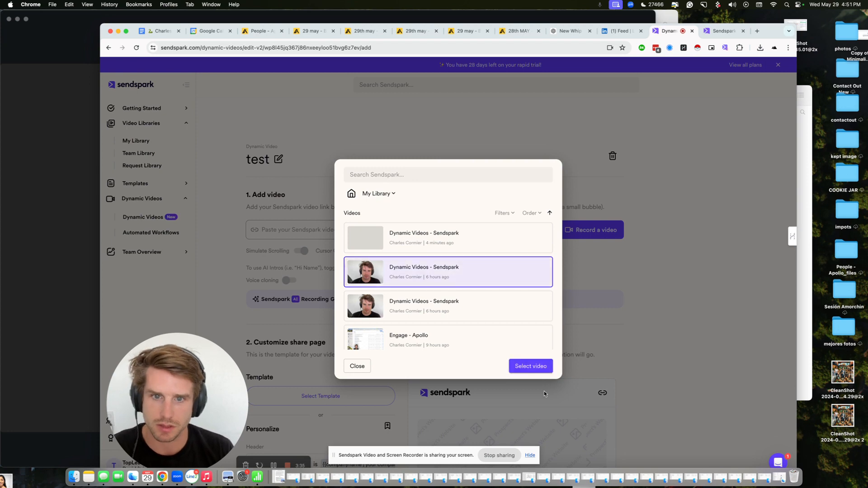
{"action": "left_click", "coordinate": [529, 366]}
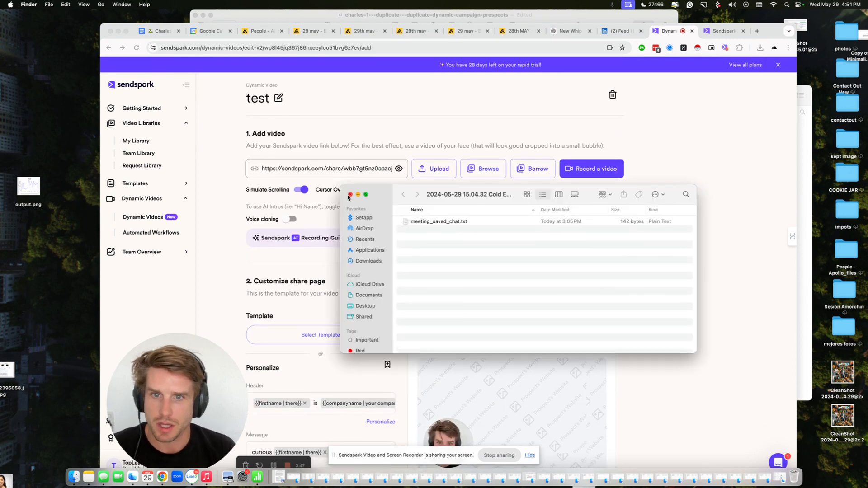
{"action": "left_click", "coordinate": [350, 194]}
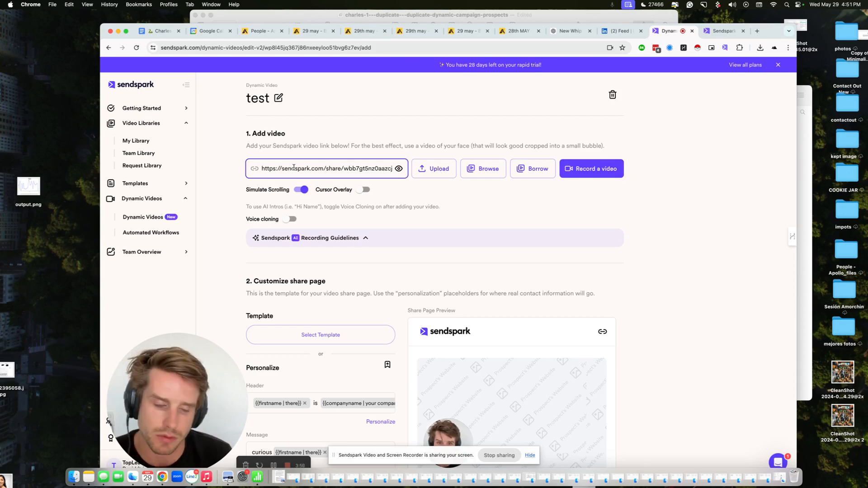
{"action": "scroll", "scroll_direction": "down", "scroll_amount": 3}
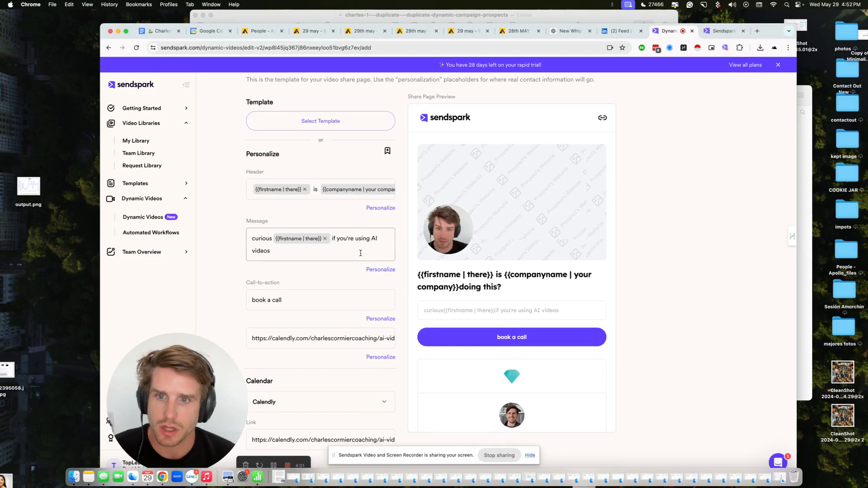
{"action": "scroll", "scroll_direction": "down", "scroll_amount": 3}
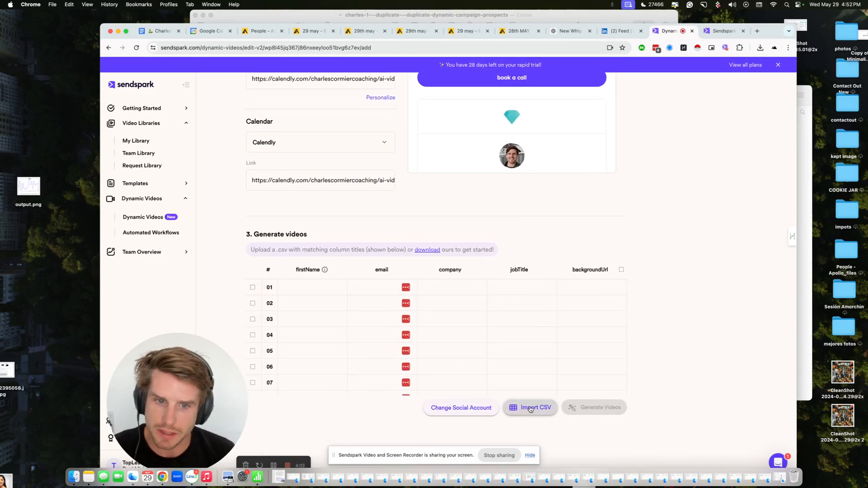
{"action": "left_click", "coordinate": [529, 407]}
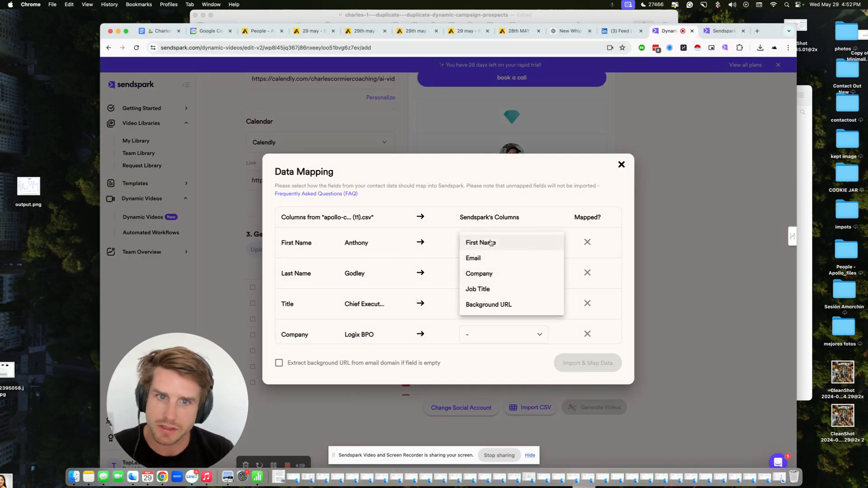
{"action": "left_click", "coordinate": [480, 242]}
{"action": "type", "text": "website"}
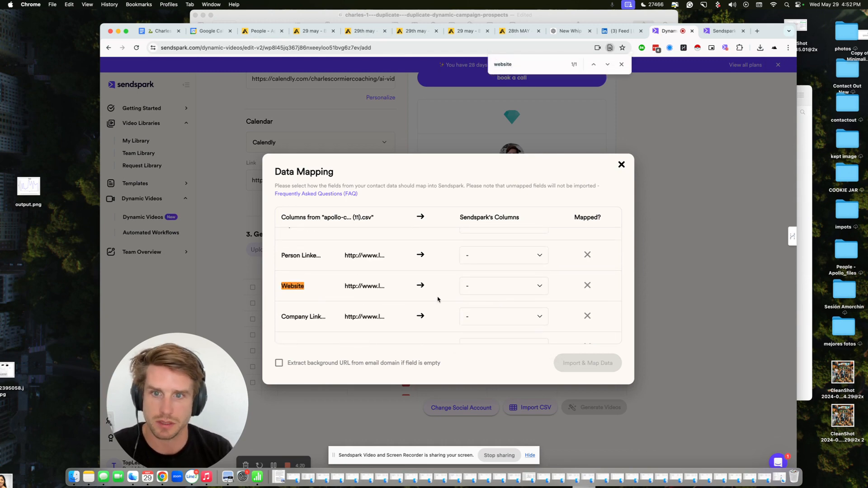
{"action": "left_click", "coordinate": [501, 286]}
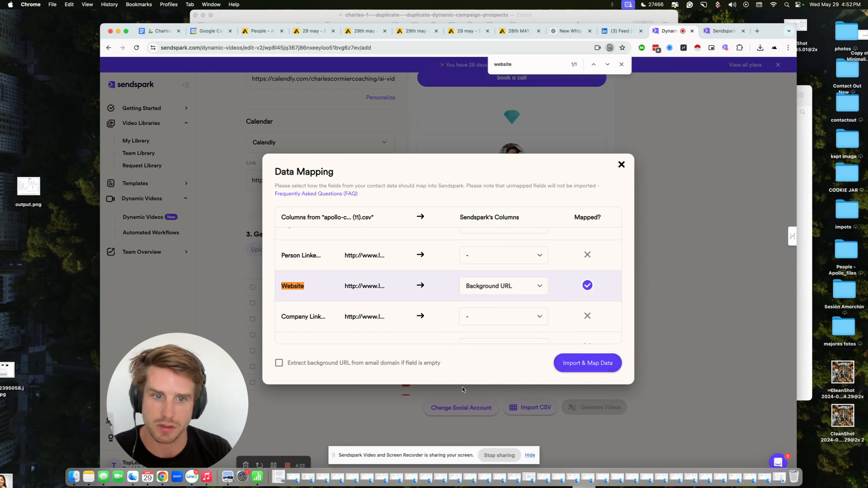
{"action": "mouse_move", "coordinate": [676, 186]}
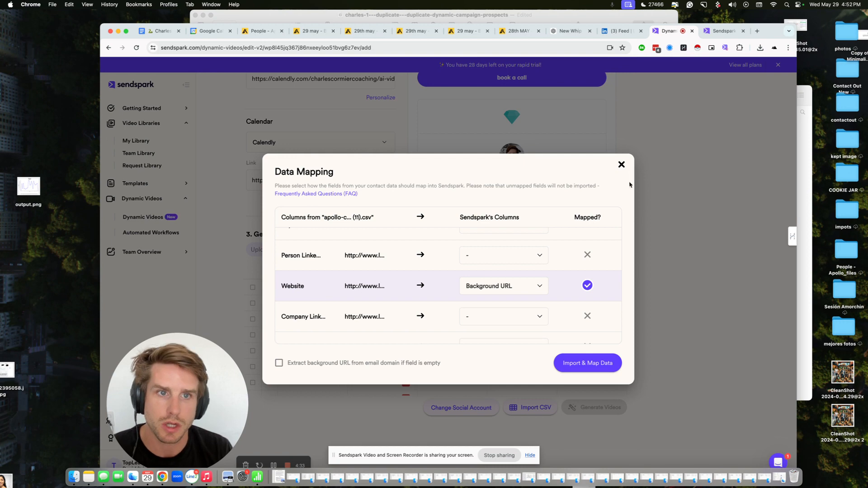
{"action": "left_click", "coordinate": [620, 165]}
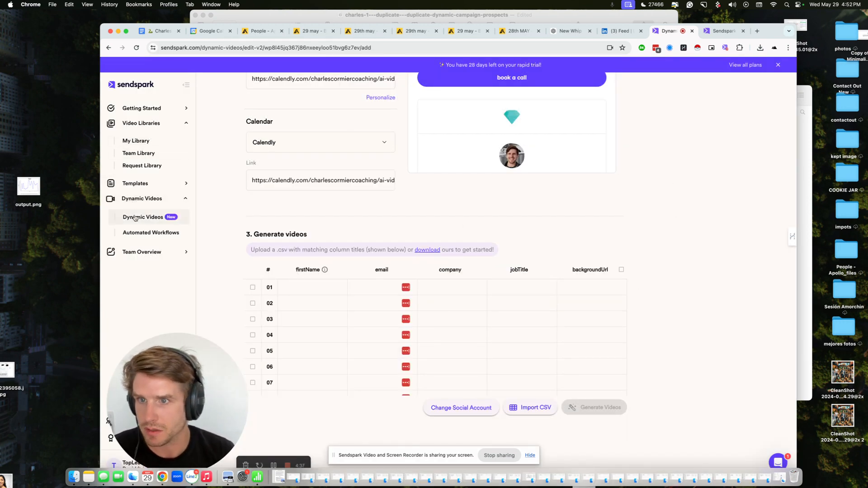
Browse the dynamic videos list and return to the Charles 1 - Duplicate setup page
{"action": "left_click", "coordinate": [144, 216]}
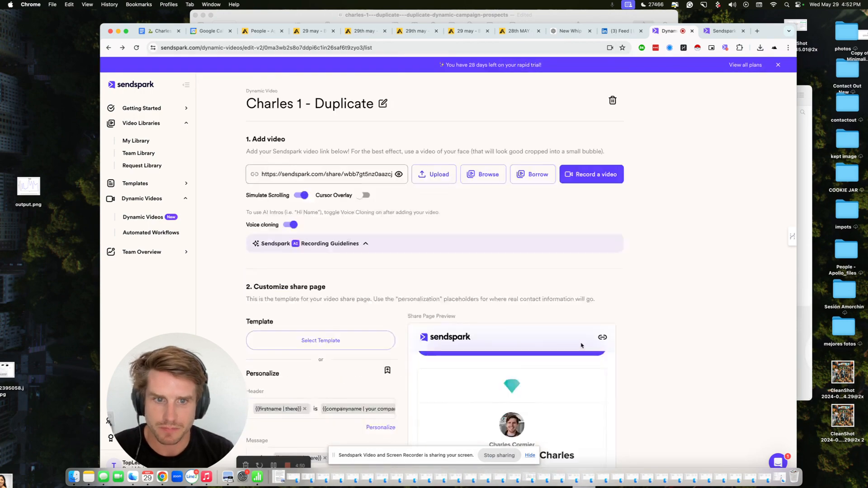
{"action": "left_click", "coordinate": [143, 216]}
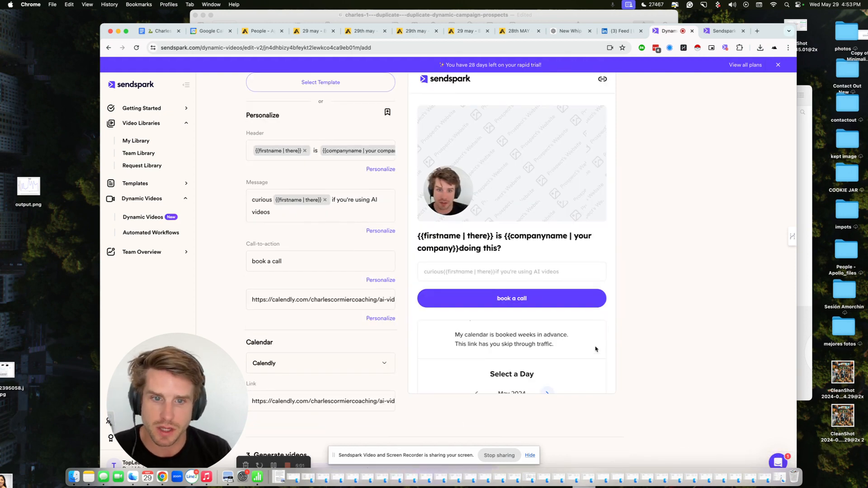
{"action": "scroll", "scroll_direction": "down", "scroll_amount": 3}
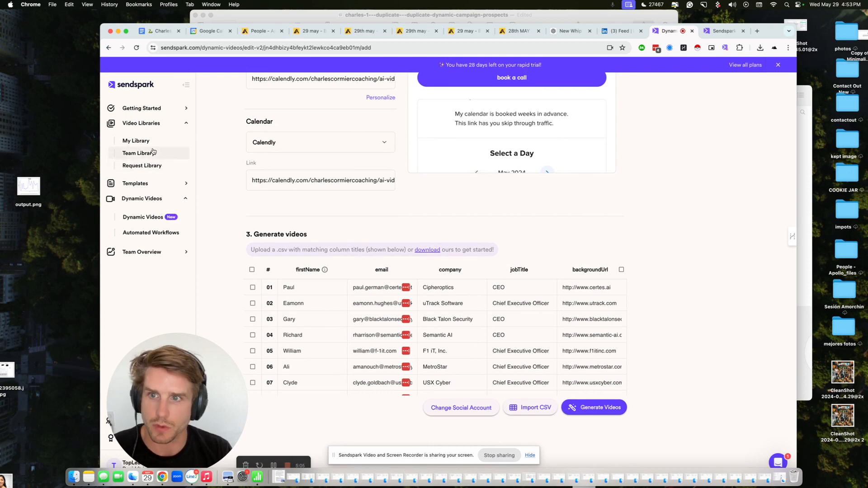
{"action": "left_click", "coordinate": [143, 216]}
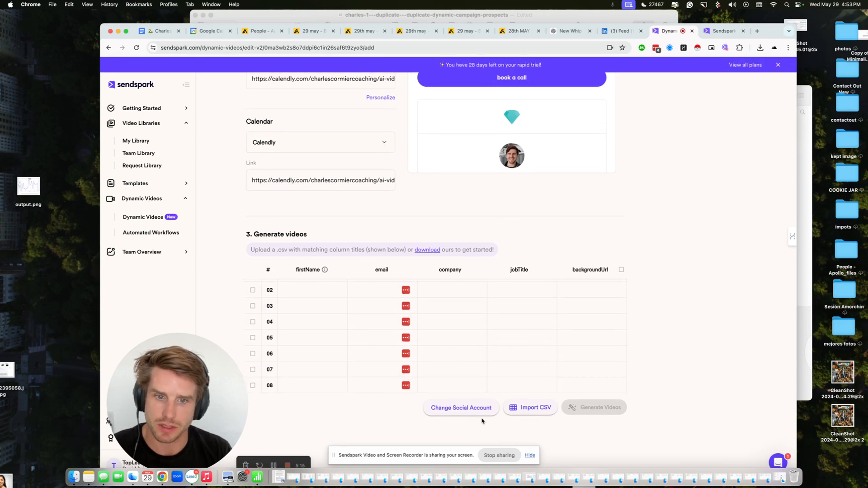
Confirm LinkedIn shows as the connected social account, then switch over to Apollo
{"action": "left_click", "coordinate": [460, 408]}
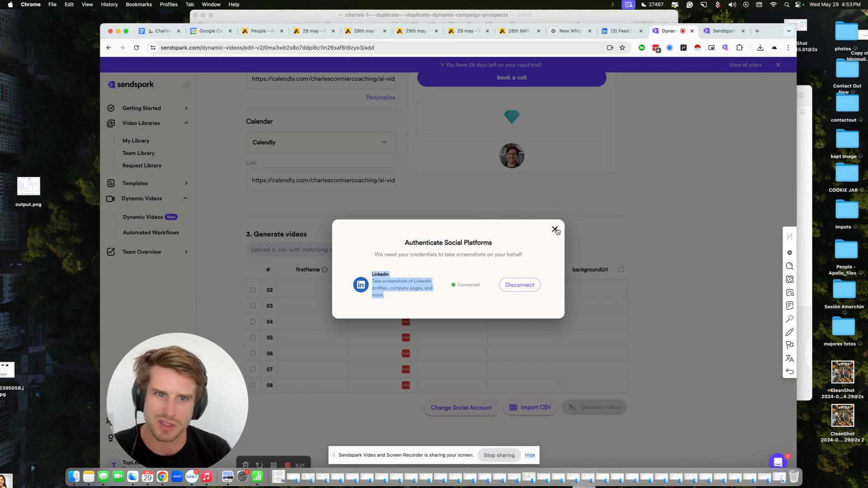
{"action": "left_click", "coordinate": [556, 228]}
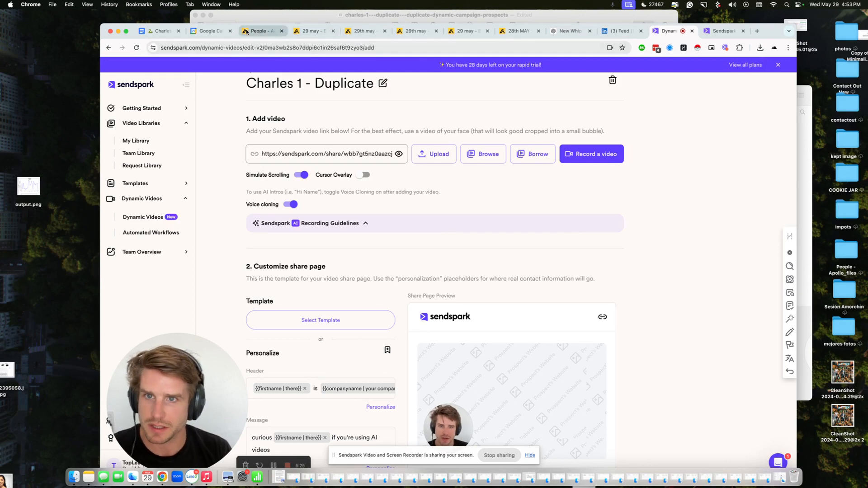
{"action": "left_click", "coordinate": [259, 31]}
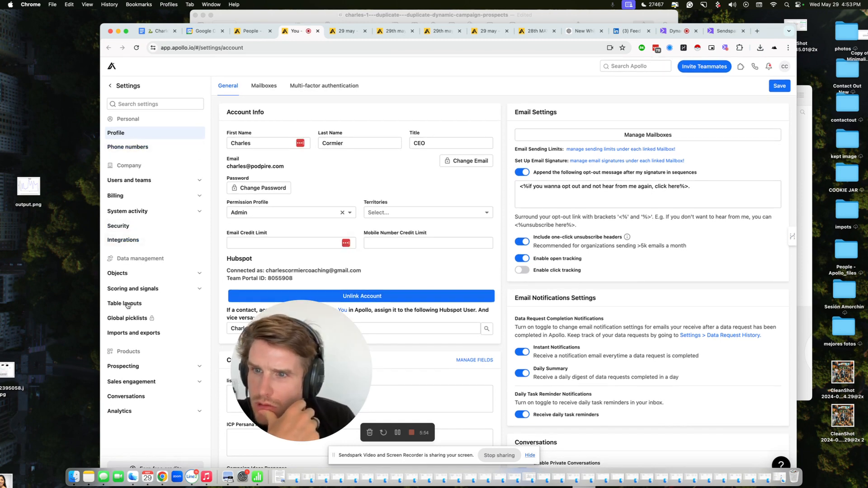
Find the sendsparkvideolink field under Contact > Custom Fields in Apollo settings
{"action": "type", "text": "custom"}
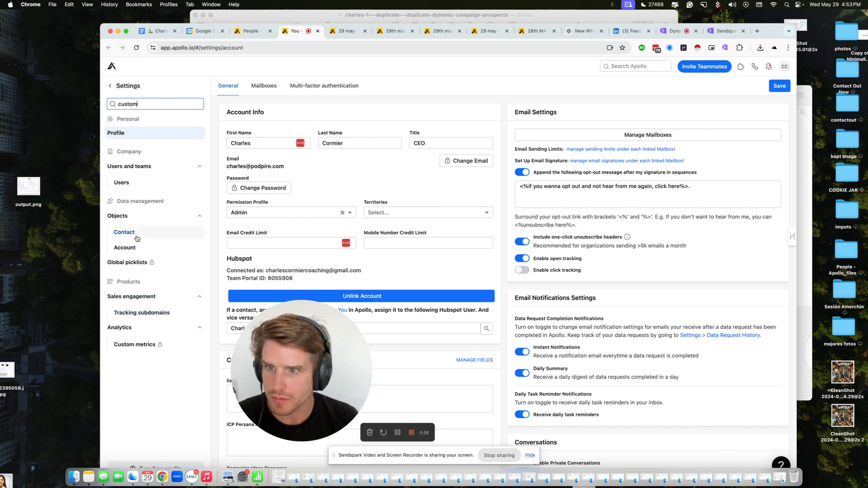
{"action": "left_click", "coordinate": [124, 232]}
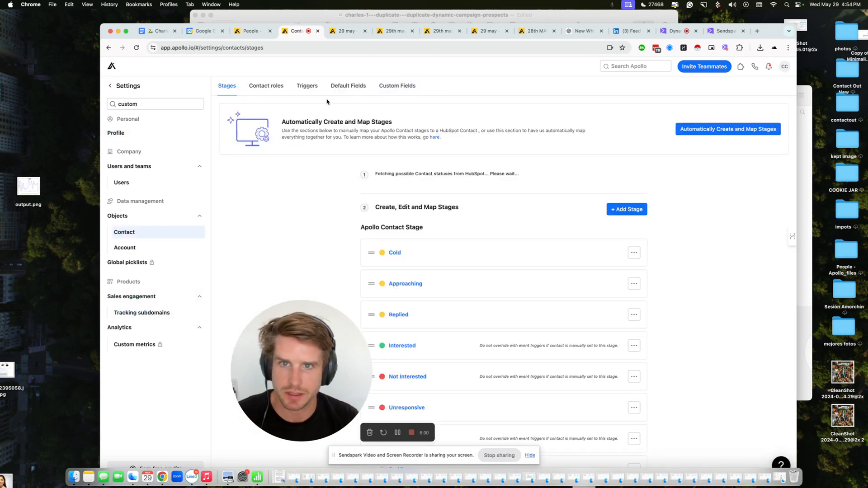
{"action": "left_click", "coordinate": [397, 86]}
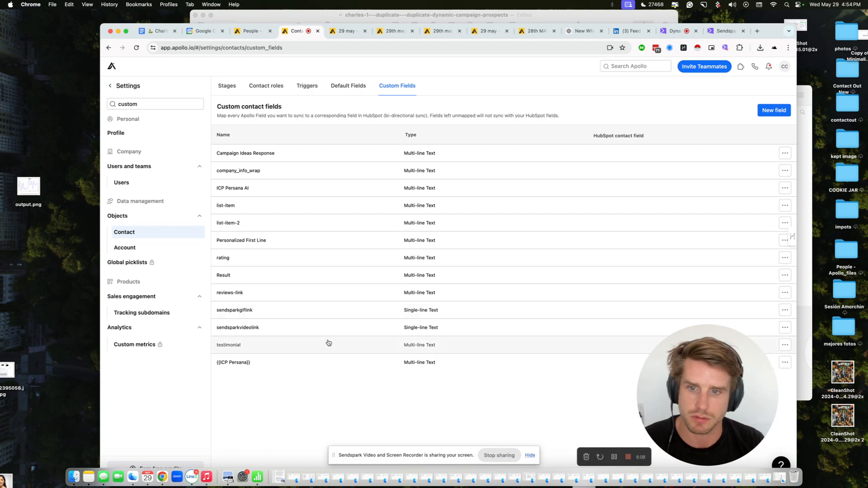
{"action": "double_click", "coordinate": [234, 310]}
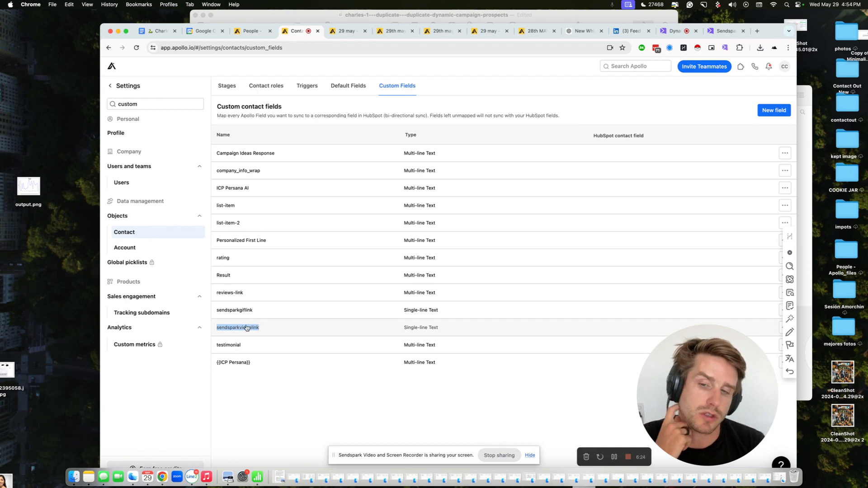
Review the sendsparkvideolink field editor without saving and switch to the ai video outreach sequence
{"action": "left_click", "coordinate": [238, 327]}
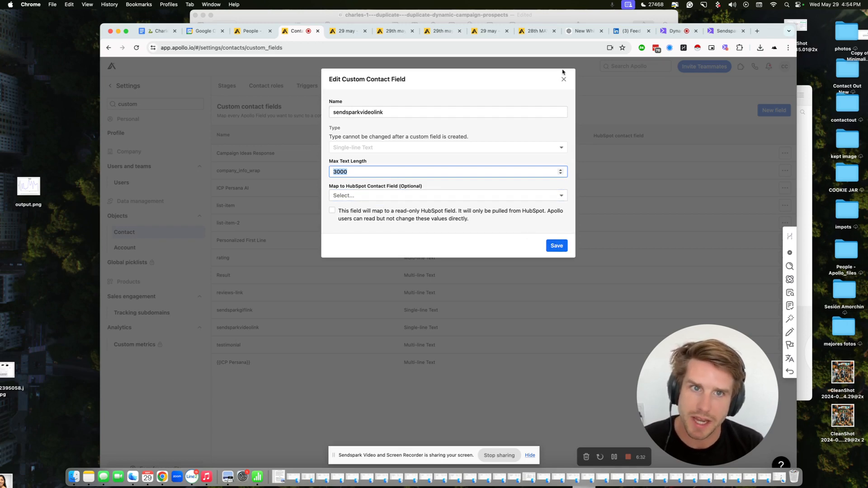
{"action": "left_click", "coordinate": [563, 80]}
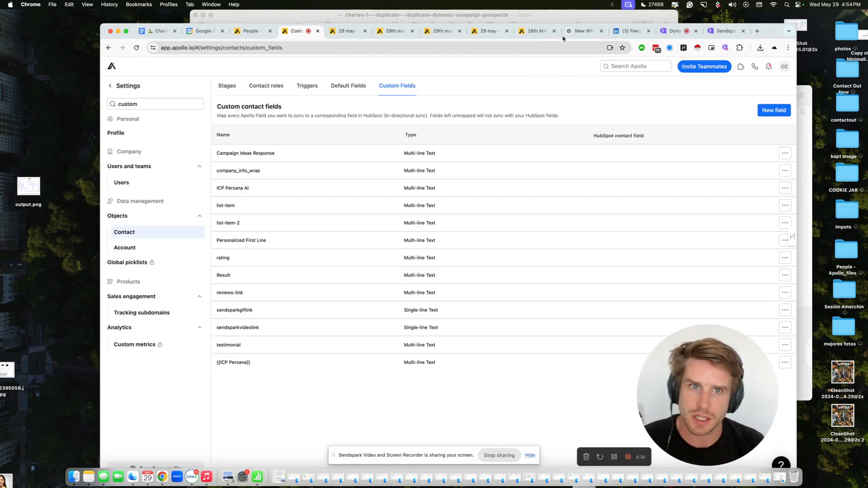
{"action": "mouse_move", "coordinate": [489, 31]}
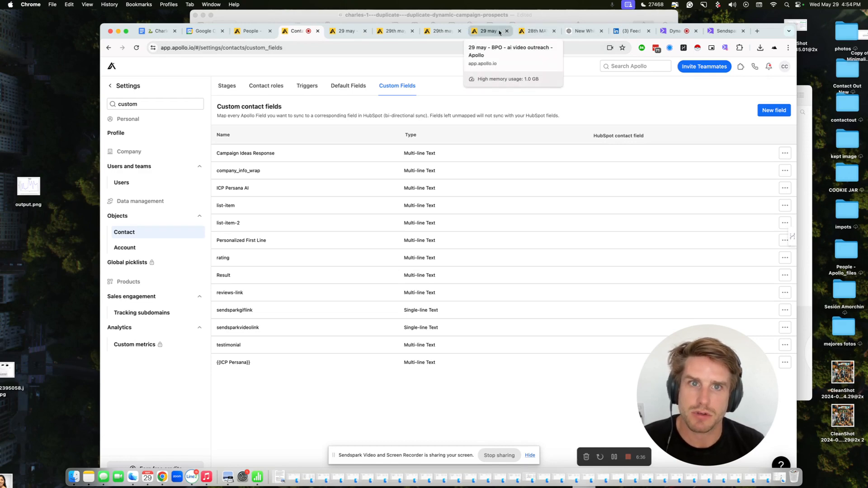
{"action": "left_click", "coordinate": [487, 30]}
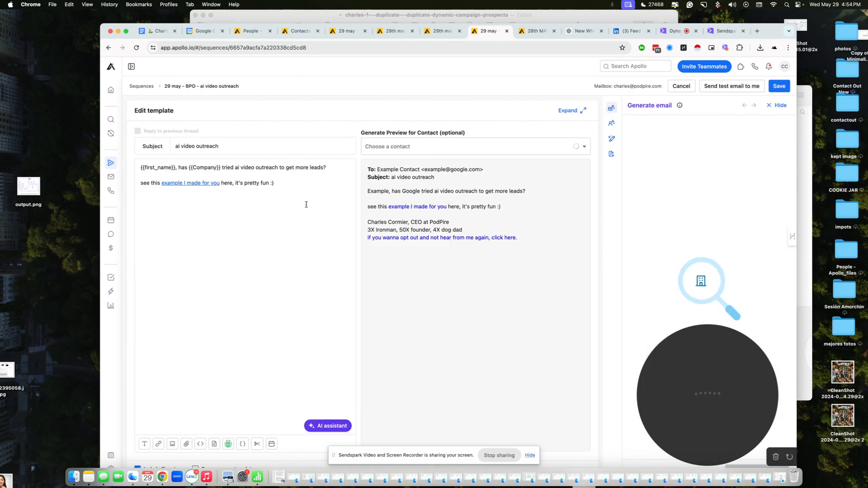
Edit the email body's second line in the template editor, then back out of leaving it
{"action": "left_click", "coordinate": [190, 183]}
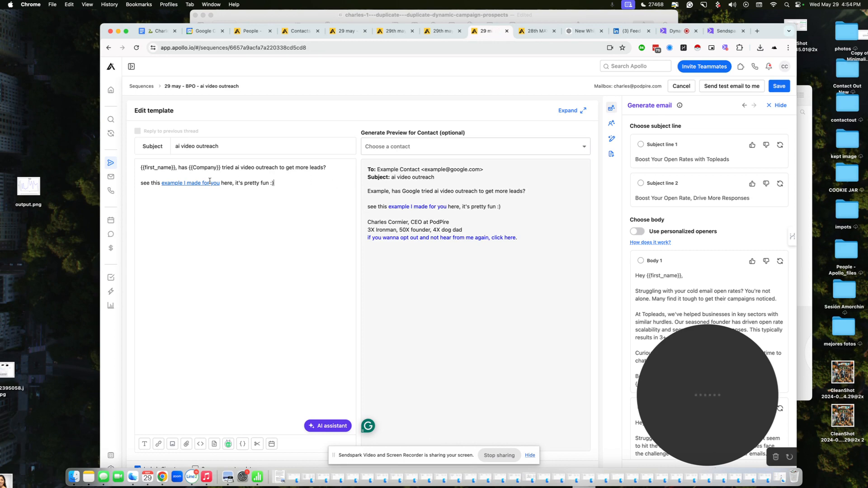
{"action": "left_click", "coordinate": [191, 182]}
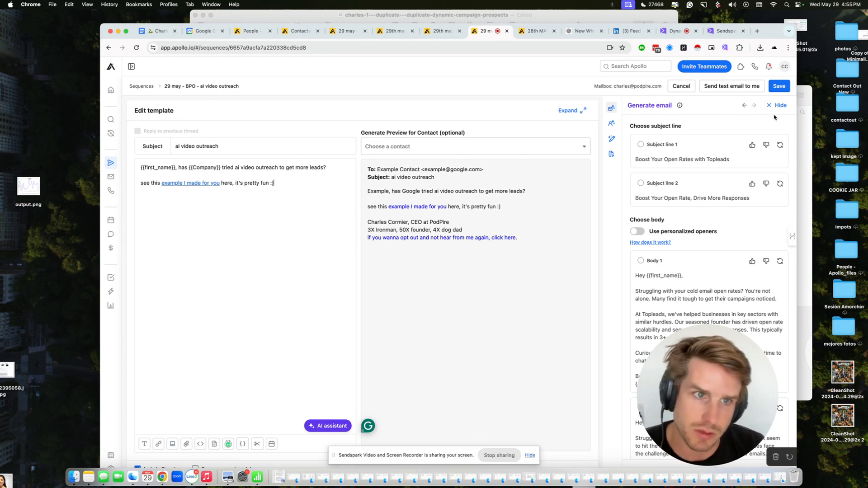
{"action": "left_click", "coordinate": [680, 86]}
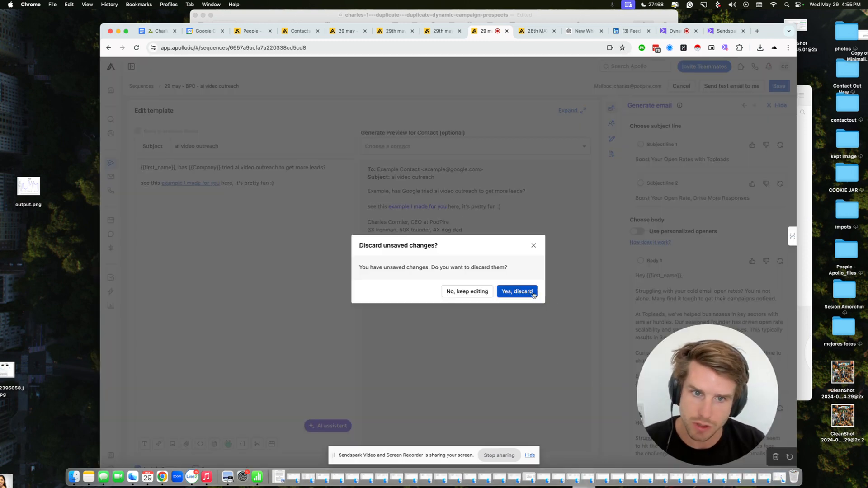
{"action": "left_click", "coordinate": [516, 291]}
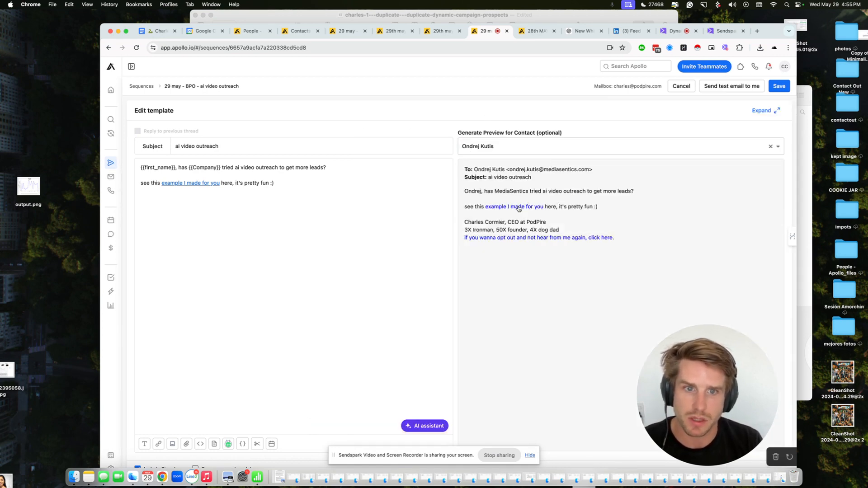
Test the video link in the contact preview and cancel the template edit, raising the discard prompt
{"action": "left_click", "coordinate": [514, 207]}
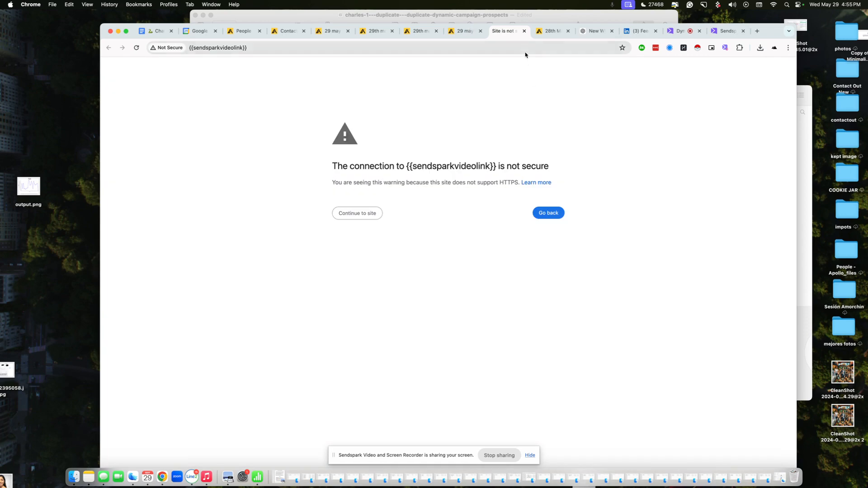
{"action": "mouse_move", "coordinate": [504, 31]}
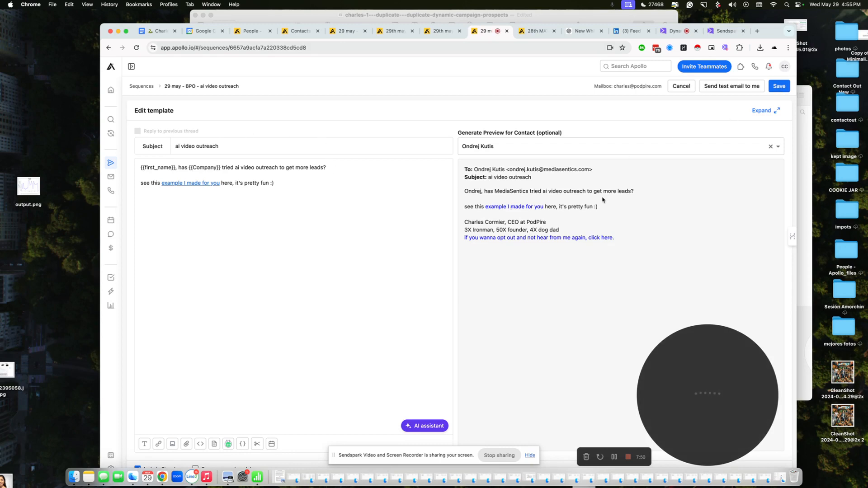
{"action": "left_click", "coordinate": [608, 146]}
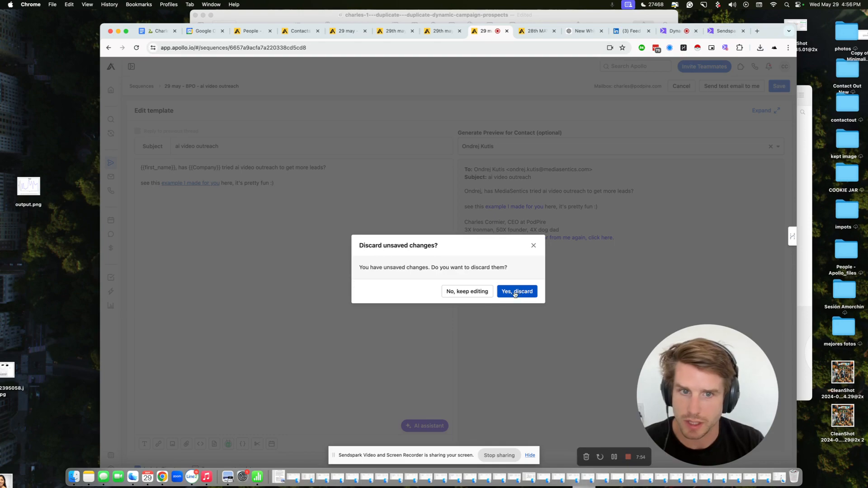
Discard the template changes and open Gabriel's personalized Sendspark link from a scheduled sequence email
{"action": "left_click", "coordinate": [515, 291]}
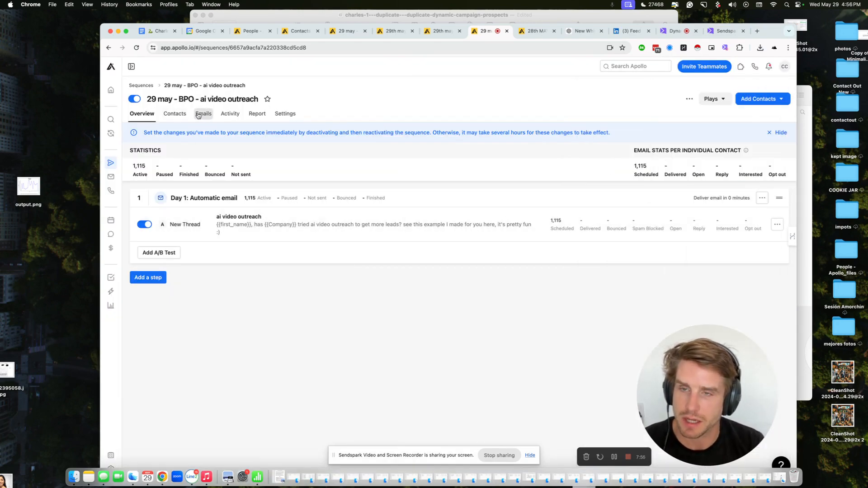
{"action": "left_click", "coordinate": [202, 114]}
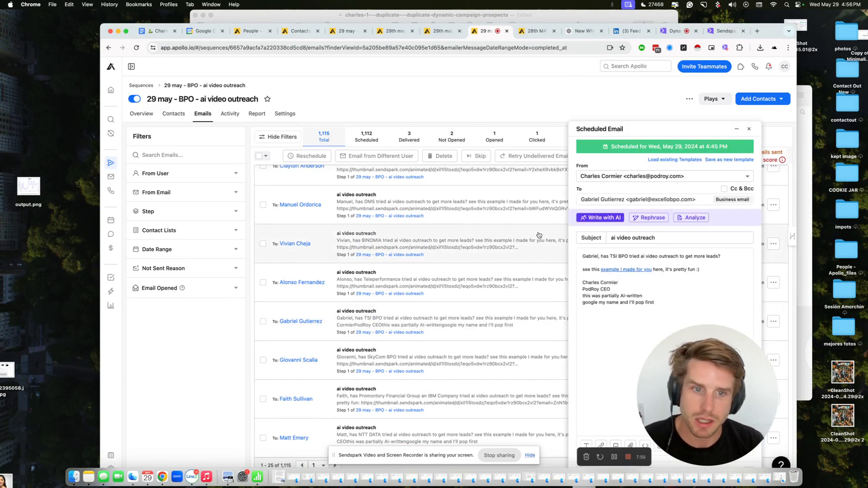
{"action": "left_click", "coordinate": [599, 216]}
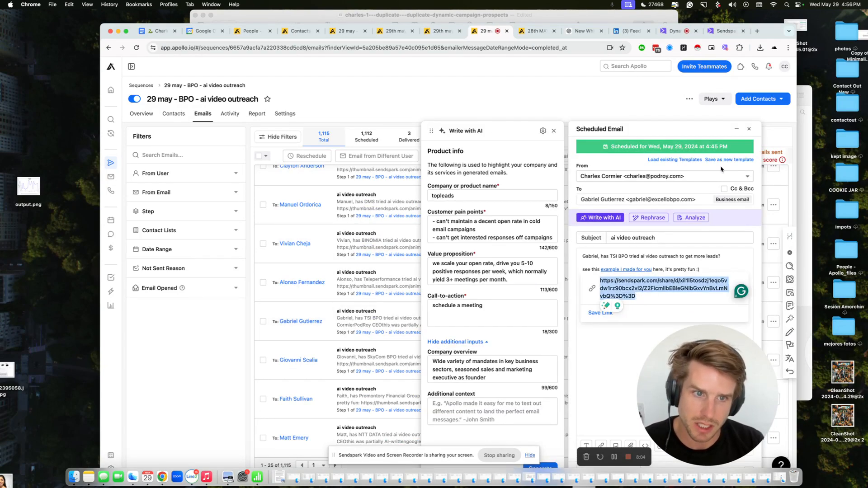
{"action": "left_click", "coordinate": [756, 31]}
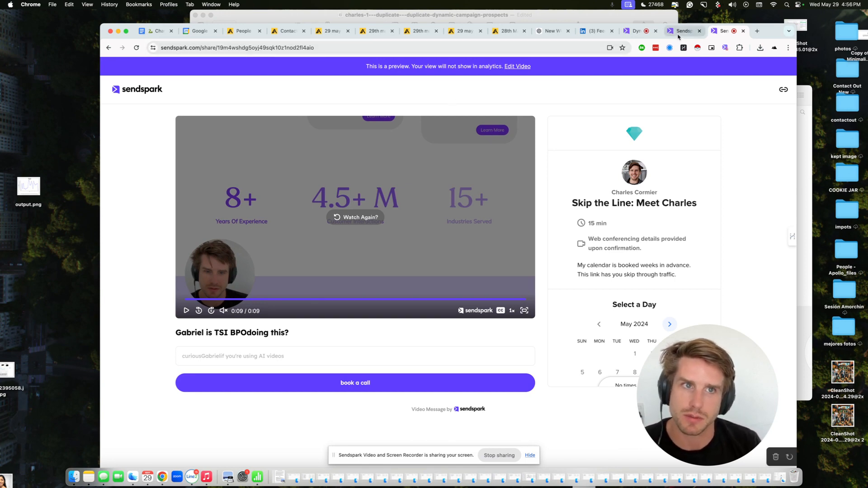
Check the custom contact fields list, then close Gabriel's scheduled email and return to the sequence Overview
{"action": "left_click", "coordinate": [595, 30]}
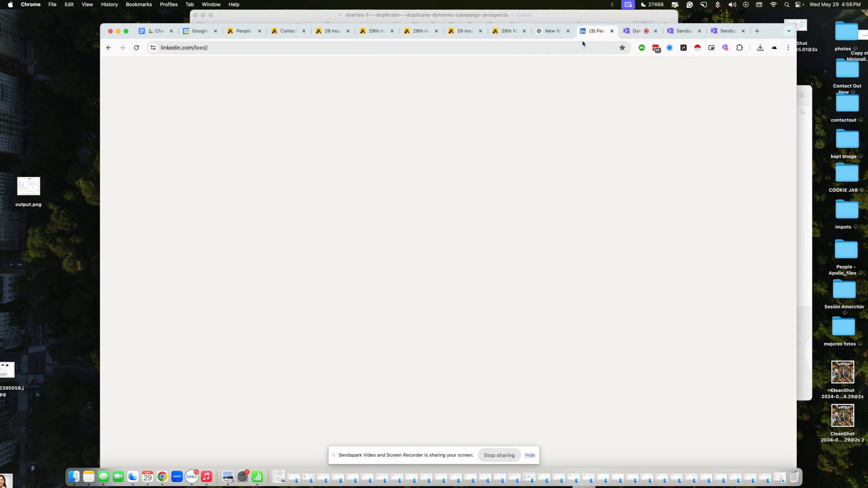
{"action": "left_click", "coordinate": [287, 31]}
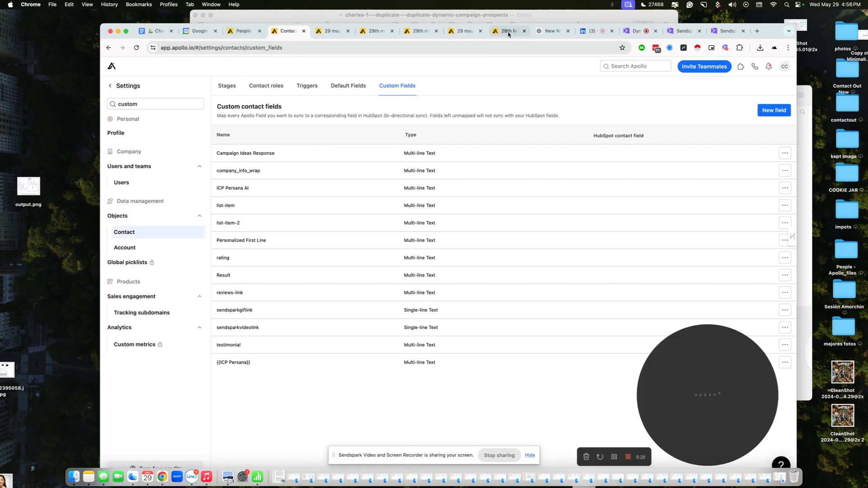
{"action": "left_click", "coordinate": [464, 31]}
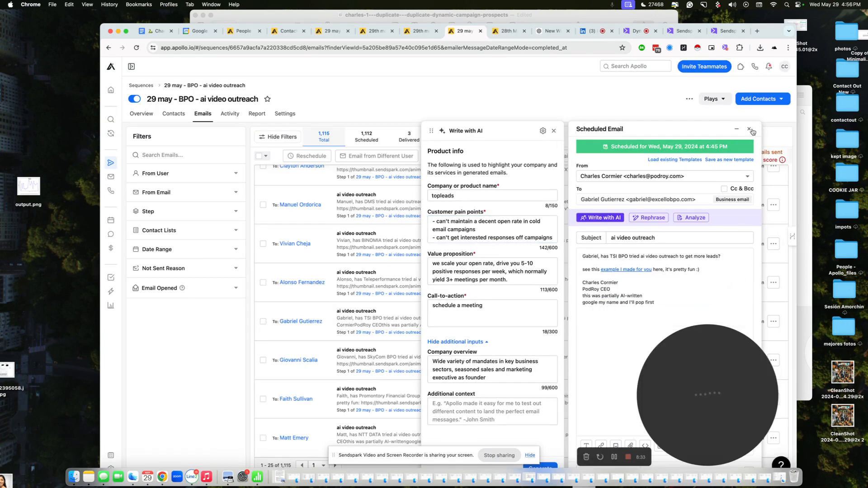
{"action": "left_click", "coordinate": [750, 131]}
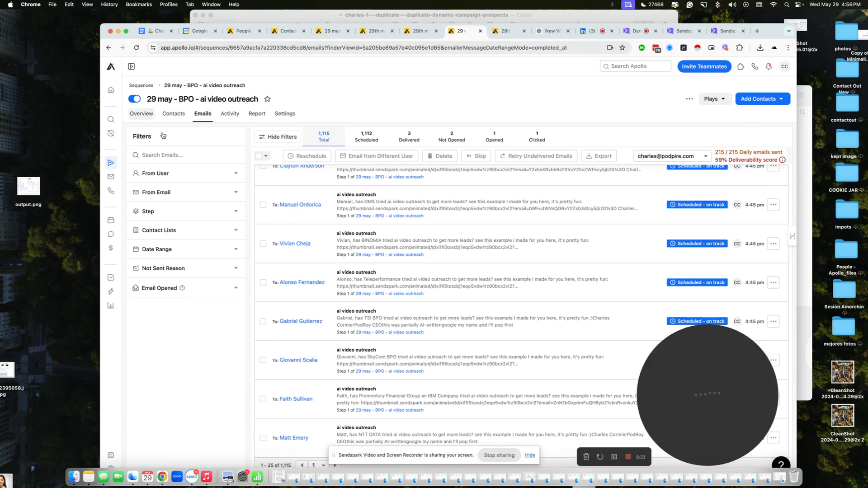
{"action": "left_click", "coordinate": [142, 114]}
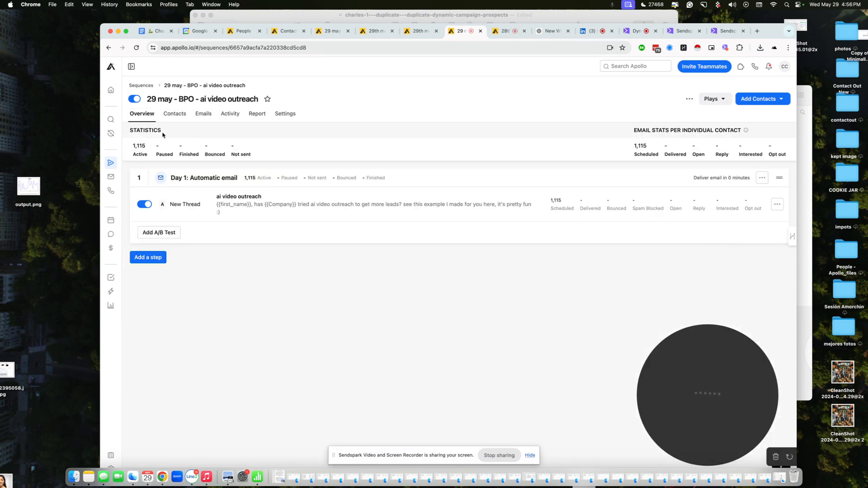
{"action": "mouse_move", "coordinate": [292, 199]}
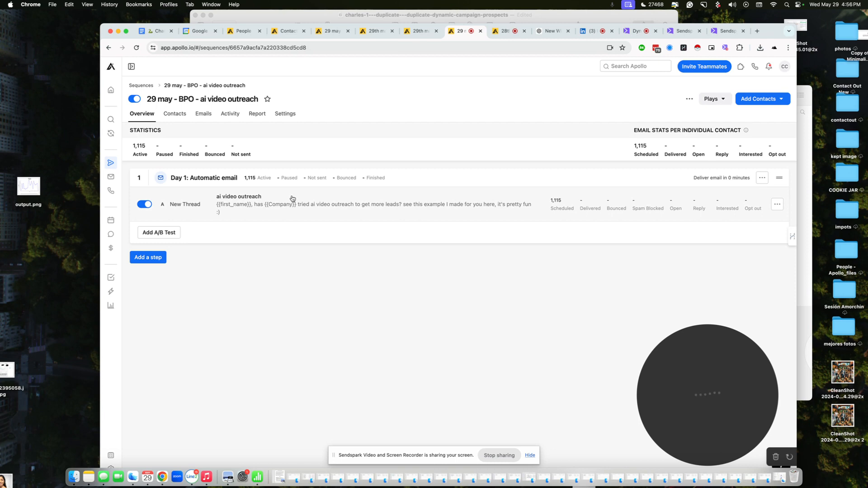
Open the Day 1 automatic email template and place the cursor in its body
{"action": "left_click", "coordinate": [371, 203]}
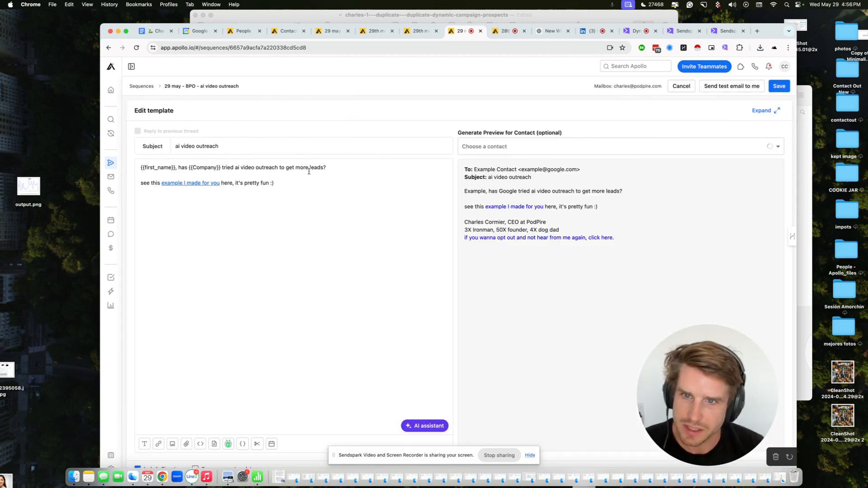
{"action": "left_click", "coordinate": [190, 183]}
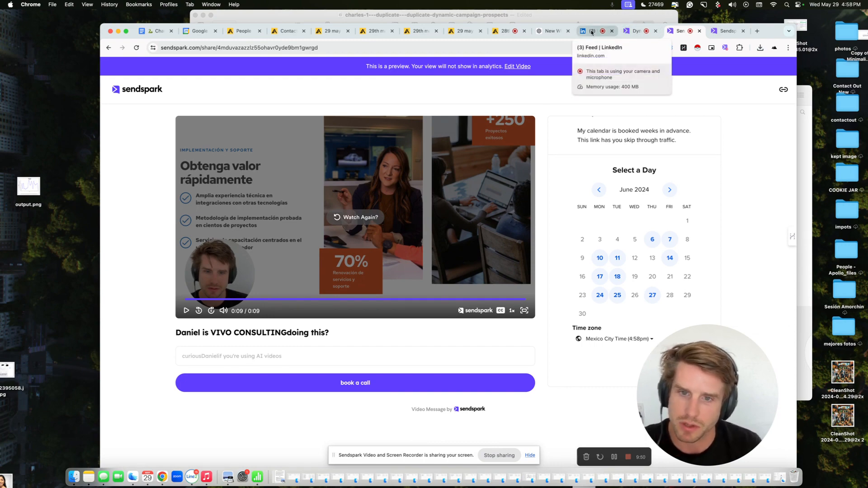
Return to the Apollo template editor, cancel, and dismiss the Discard unsaved changes prompt to keep the template open
{"action": "left_click", "coordinate": [588, 31]}
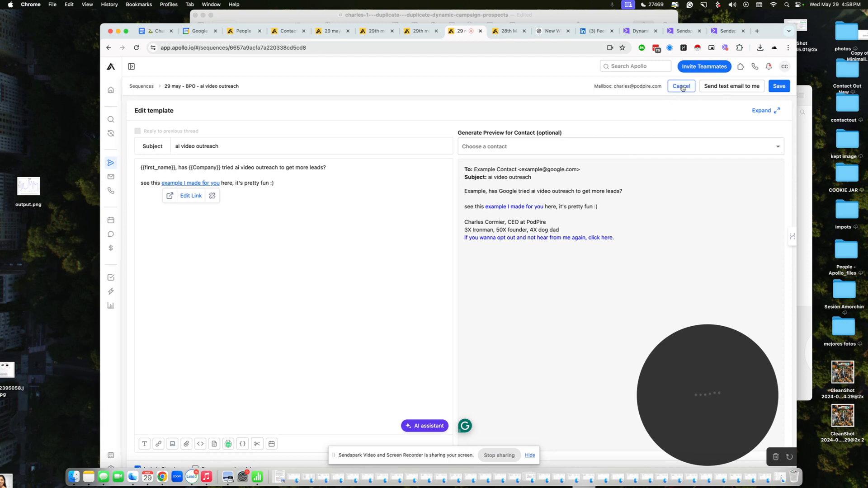
{"action": "left_click", "coordinate": [680, 86]}
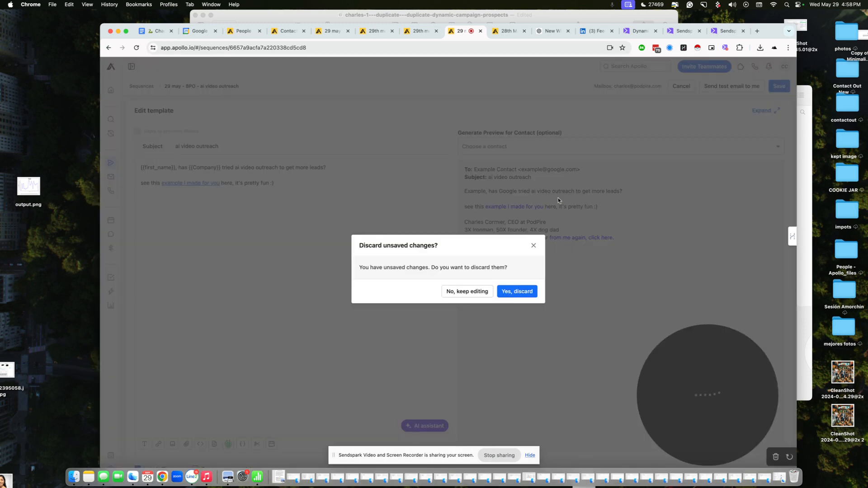
{"action": "left_click", "coordinate": [516, 292]}
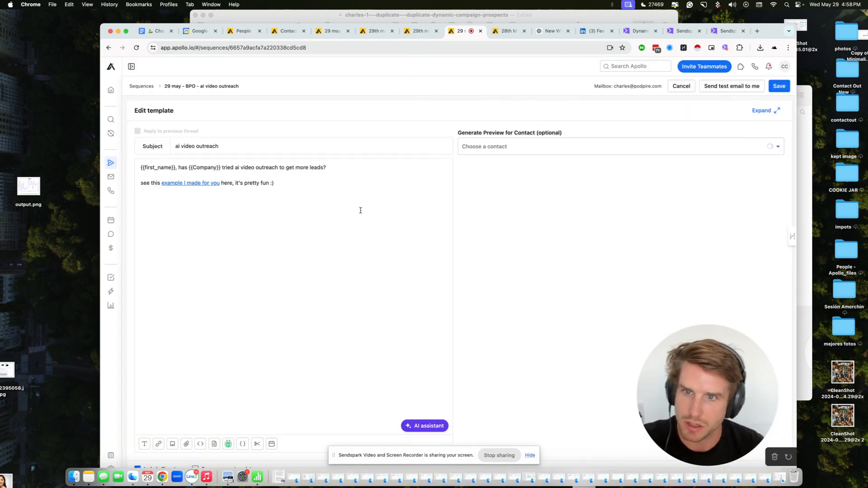
Exit the template editor back to the BPO ai video outreach sequence overview
{"action": "left_click", "coordinate": [778, 86]}
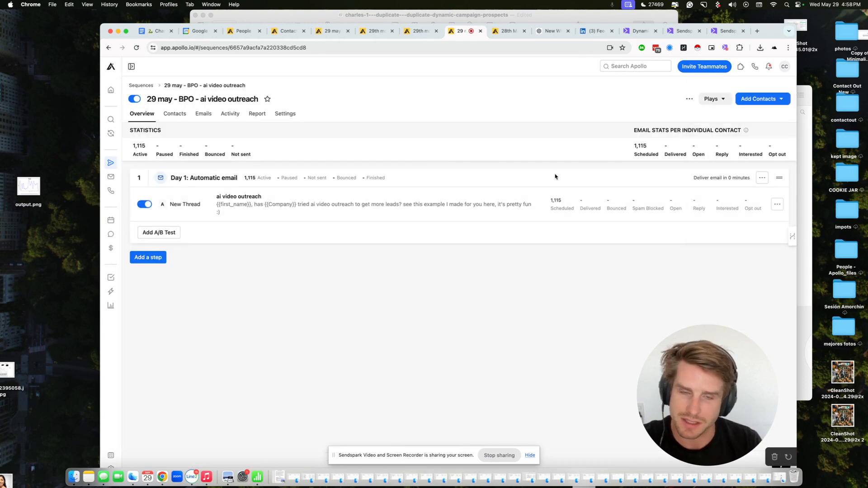
{"action": "mouse_move", "coordinate": [476, 212]}
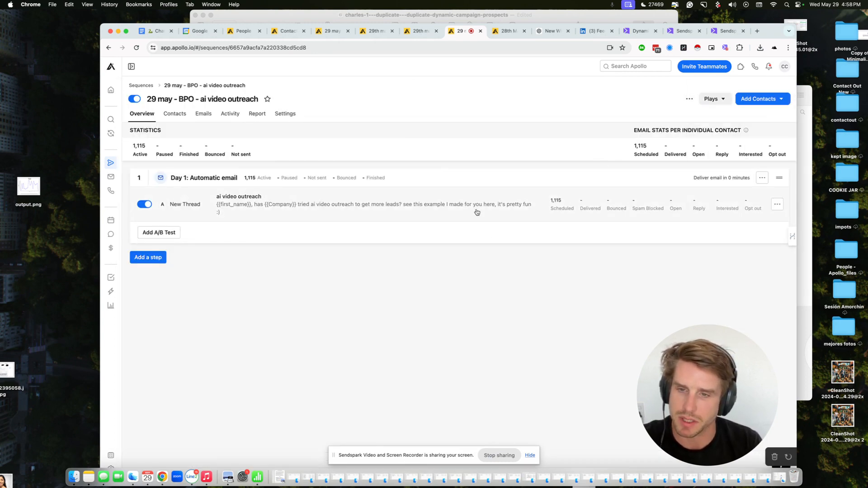
{"action": "mouse_move", "coordinate": [519, 261]}
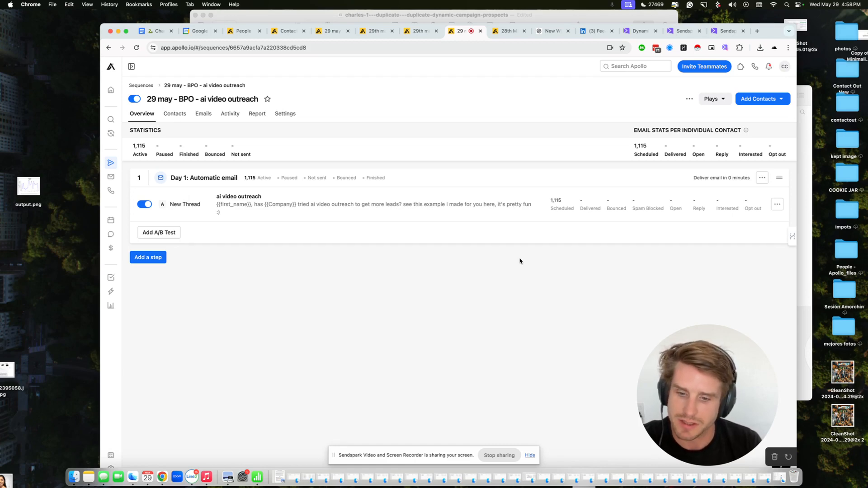
{"action": "mouse_move", "coordinate": [436, 270]}
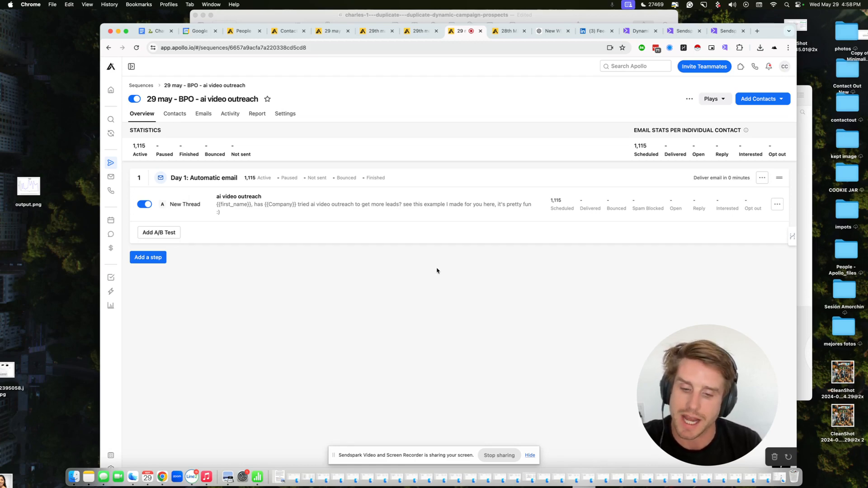
{"action": "mouse_move", "coordinate": [585, 69]}
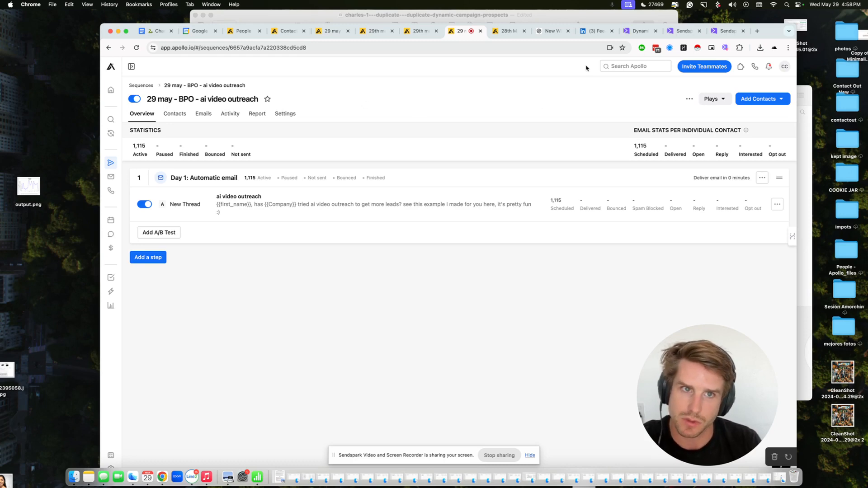
{"action": "mouse_move", "coordinate": [639, 31]}
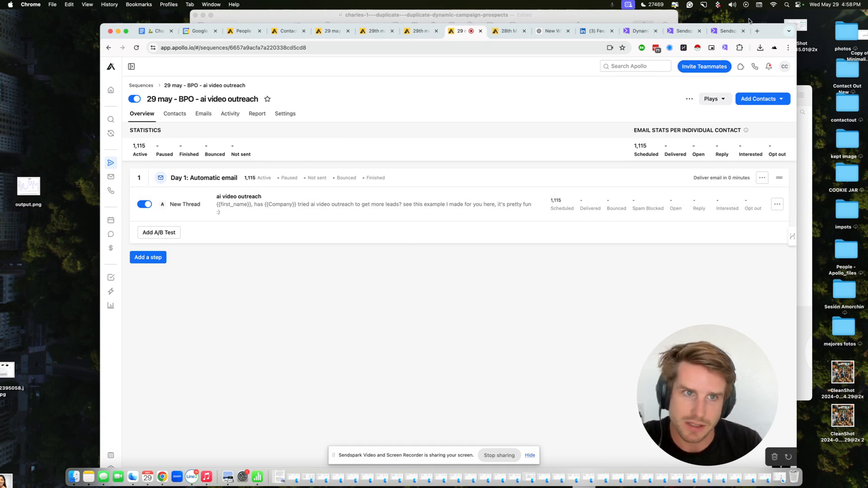
{"action": "mouse_move", "coordinate": [600, 143]}
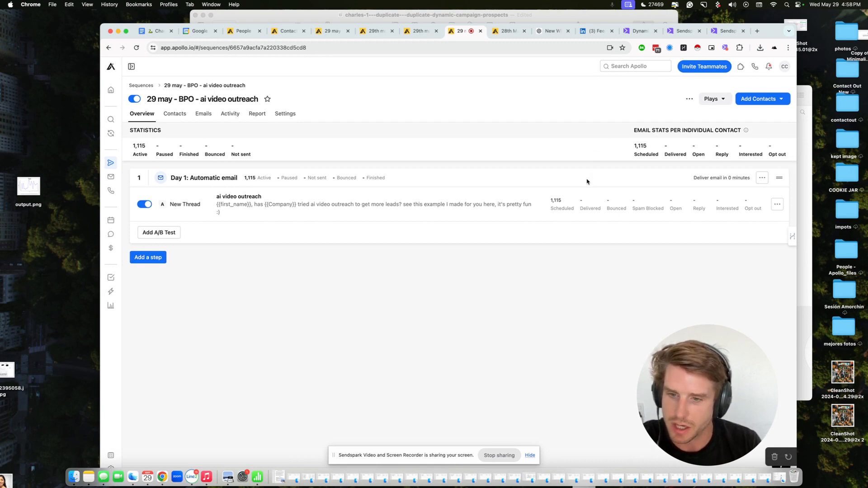
{"action": "mouse_move", "coordinate": [289, 340]}
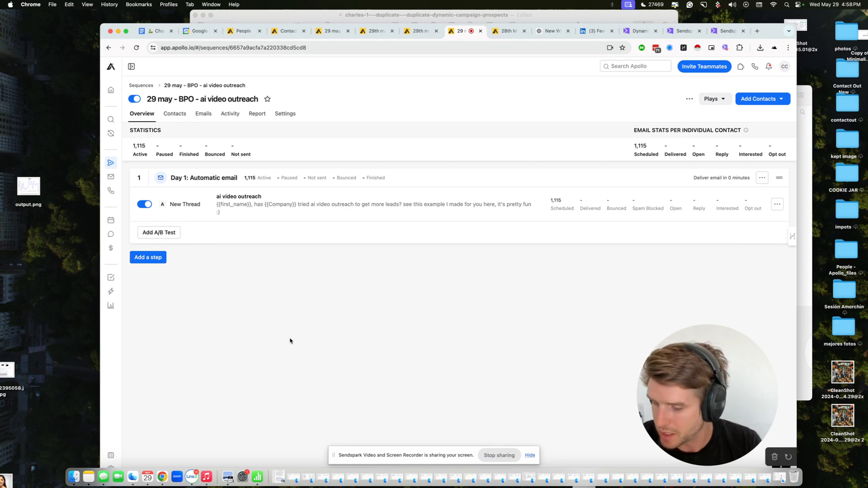